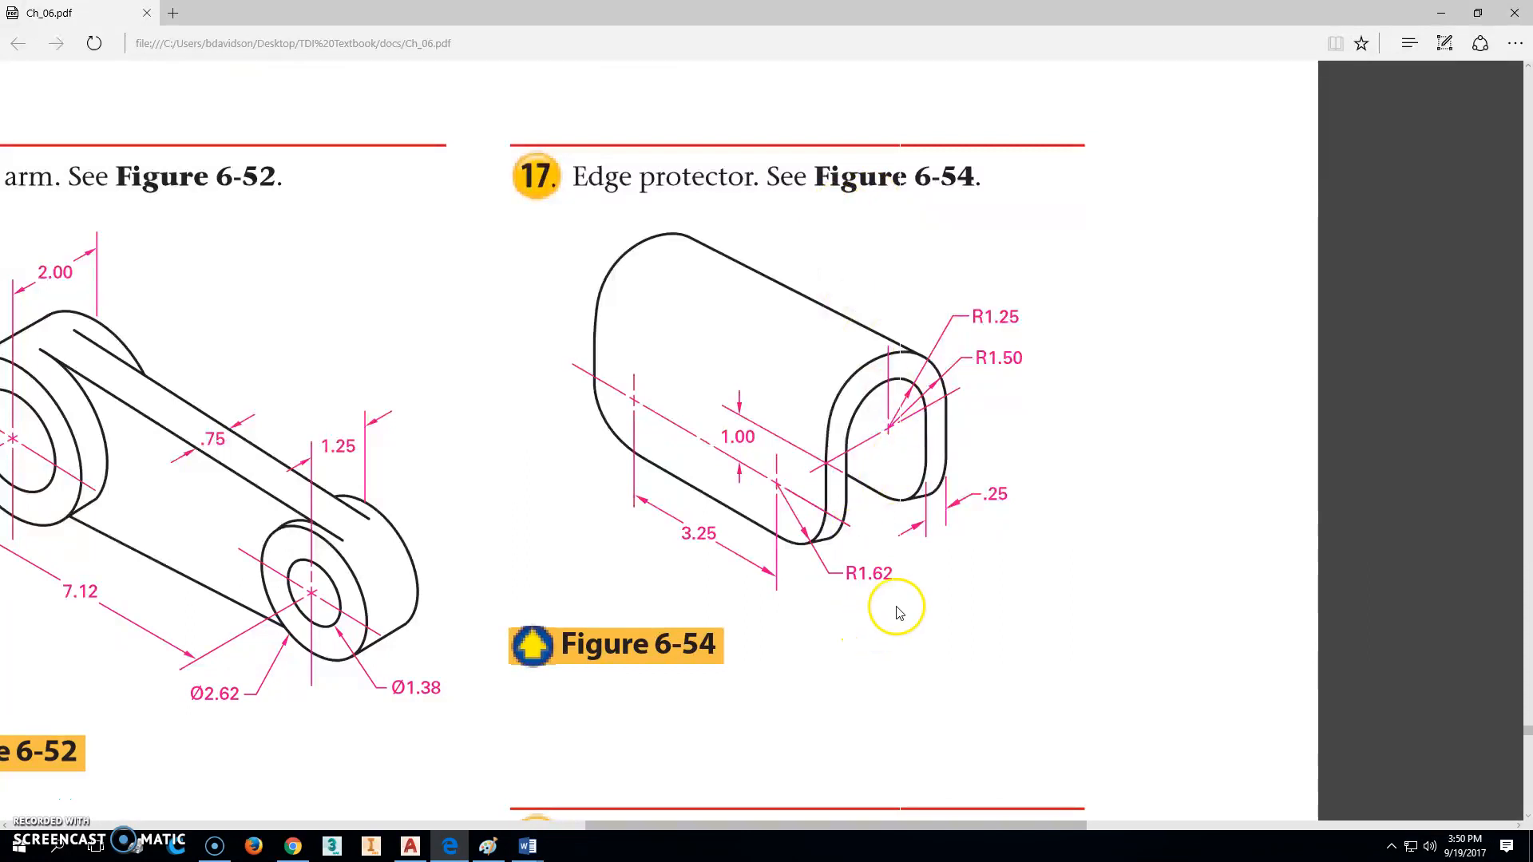
{"action": "mouse_move", "coordinate": [928, 406]}
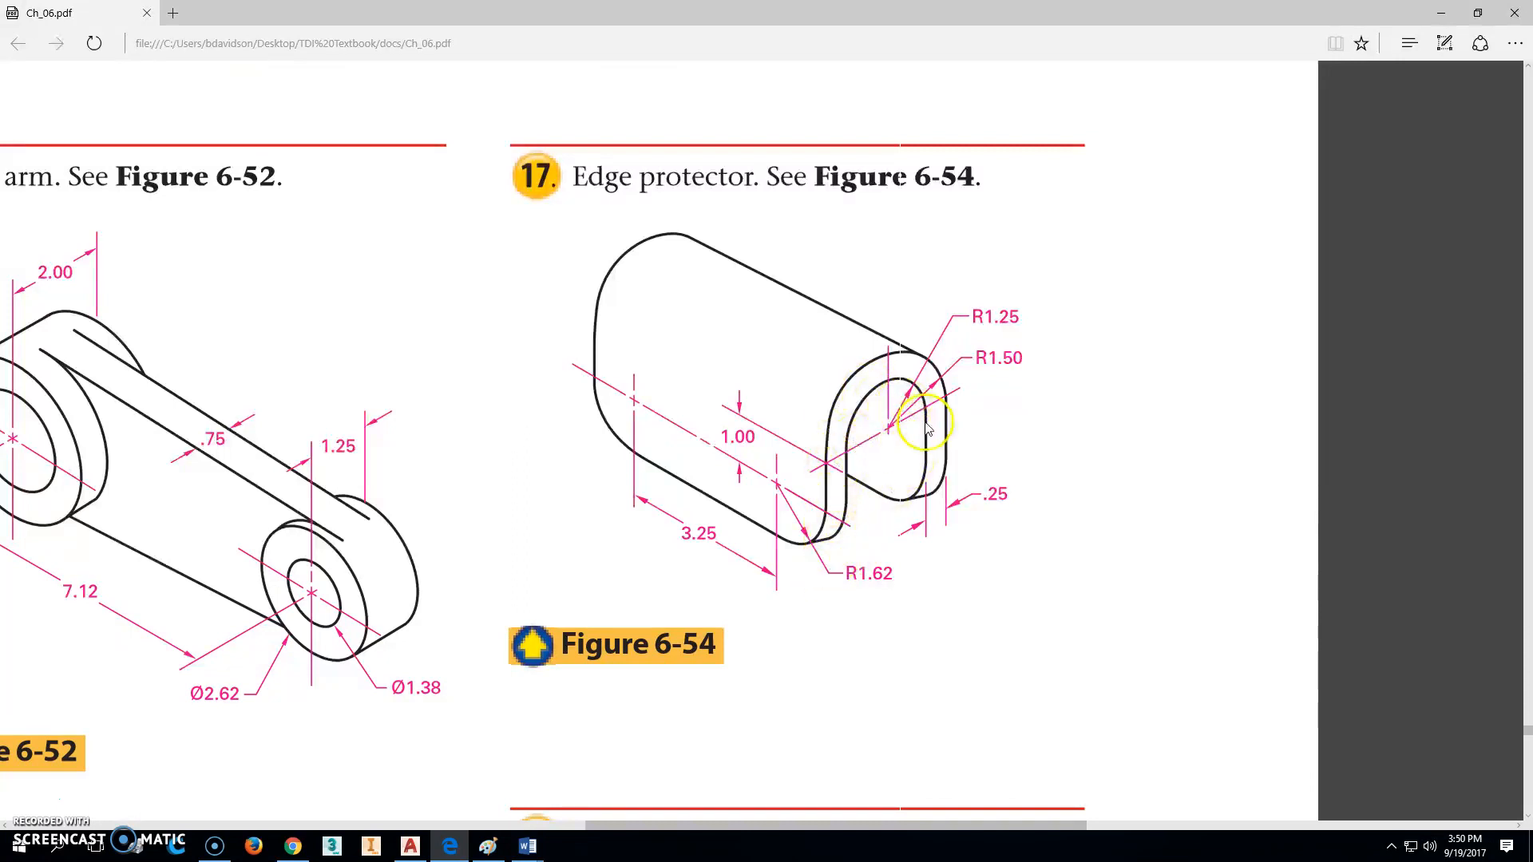
{"action": "mouse_move", "coordinate": [918, 360]}
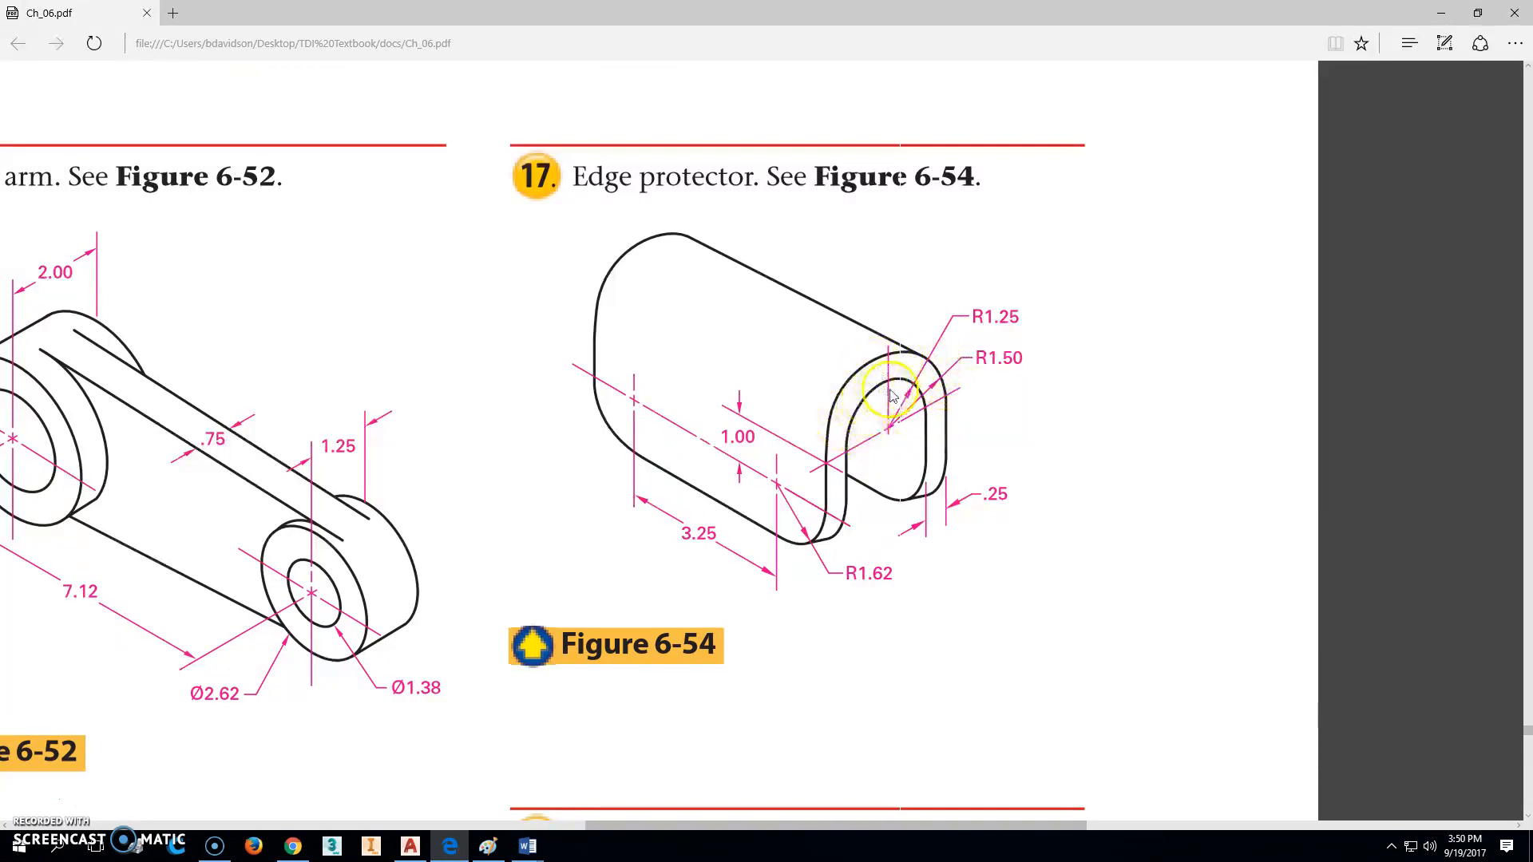
{"action": "mouse_move", "coordinate": [826, 474]}
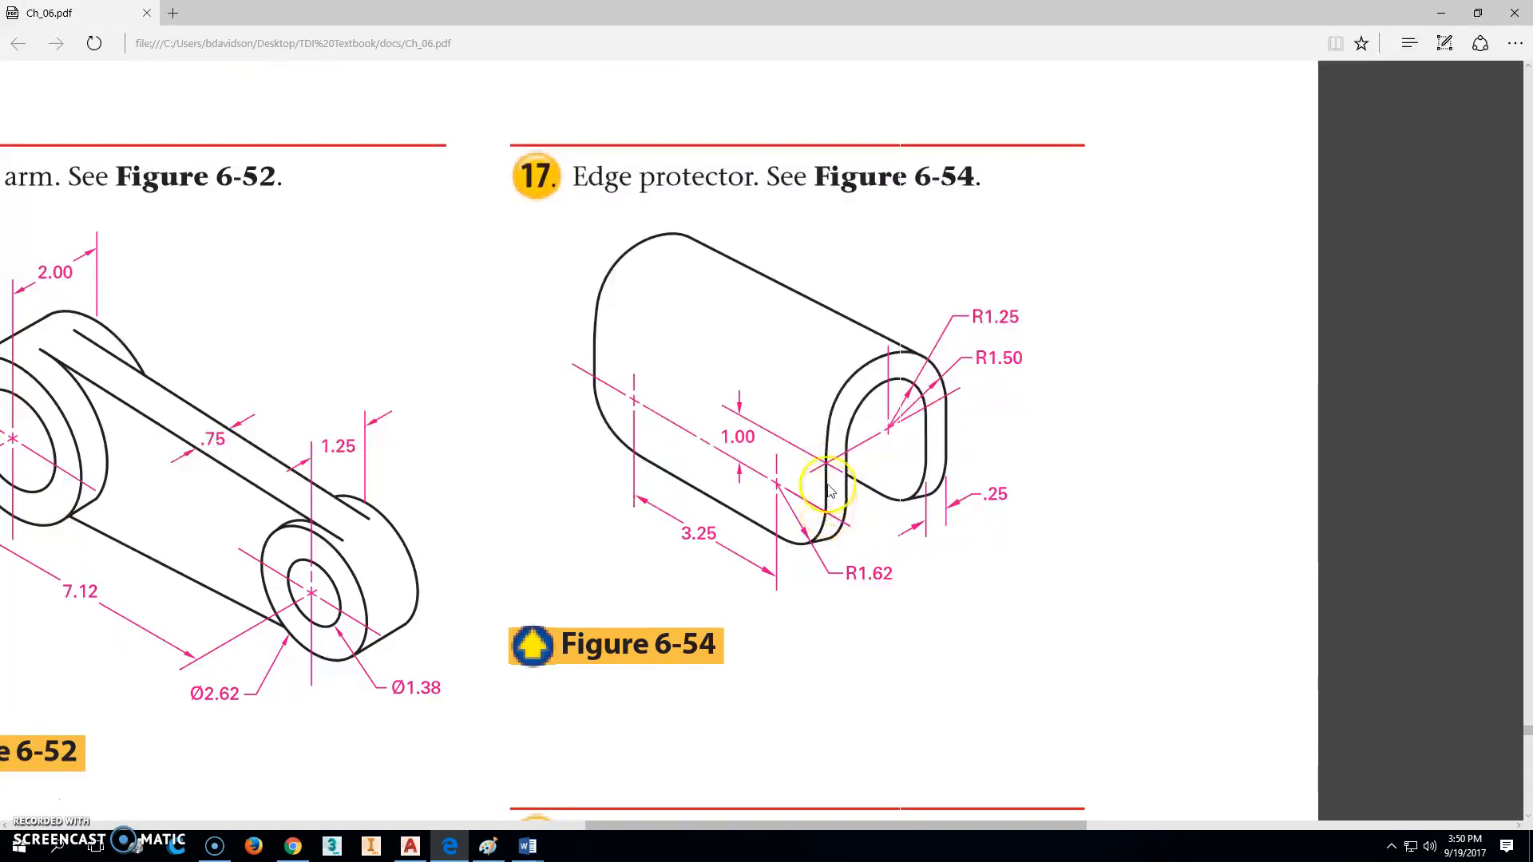
{"action": "mouse_move", "coordinate": [831, 516]}
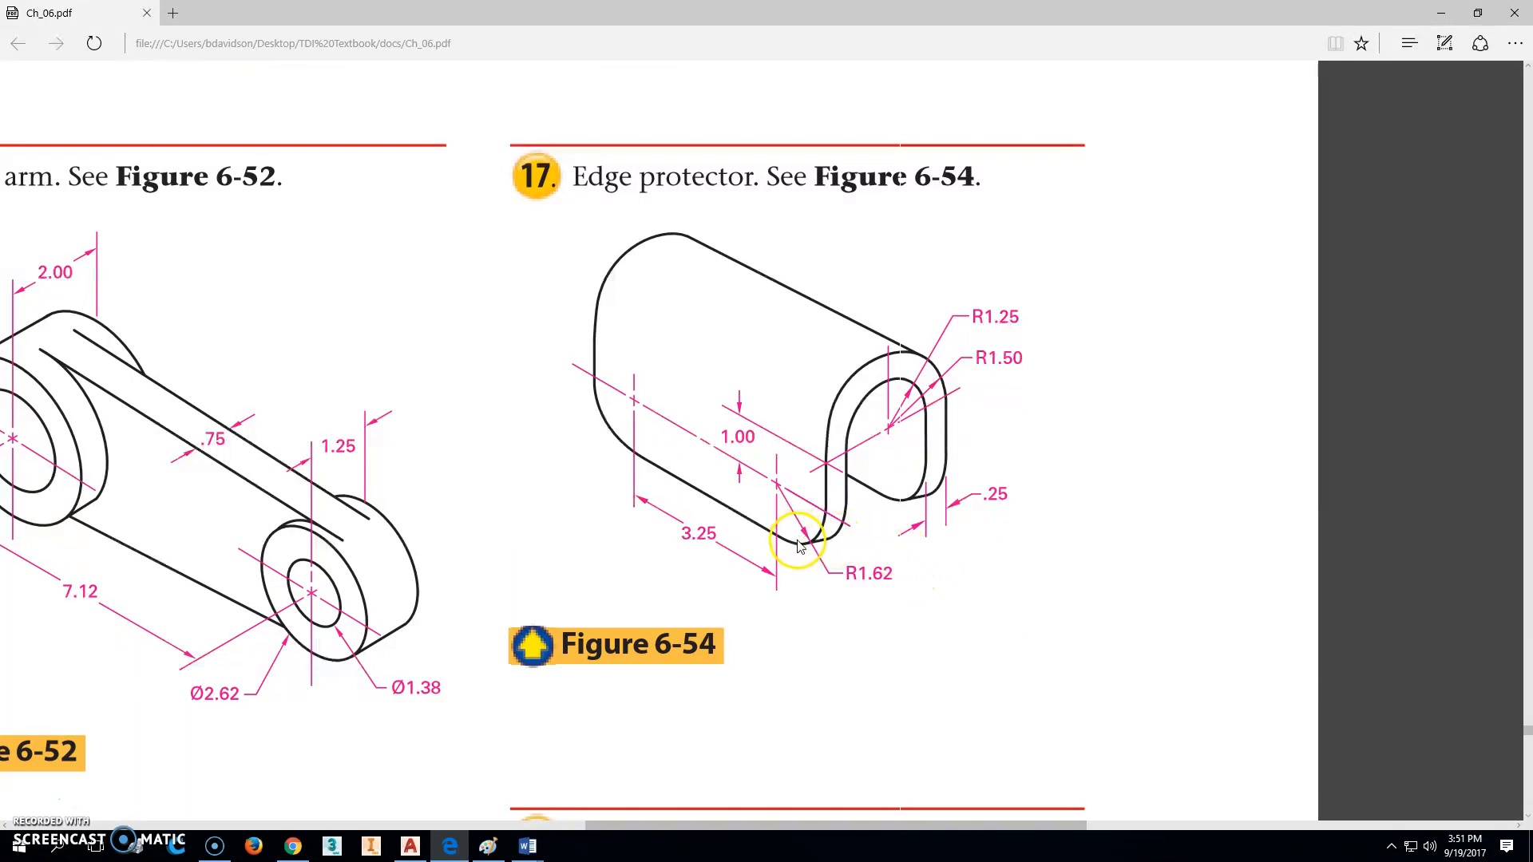
{"action": "mouse_move", "coordinate": [776, 493]}
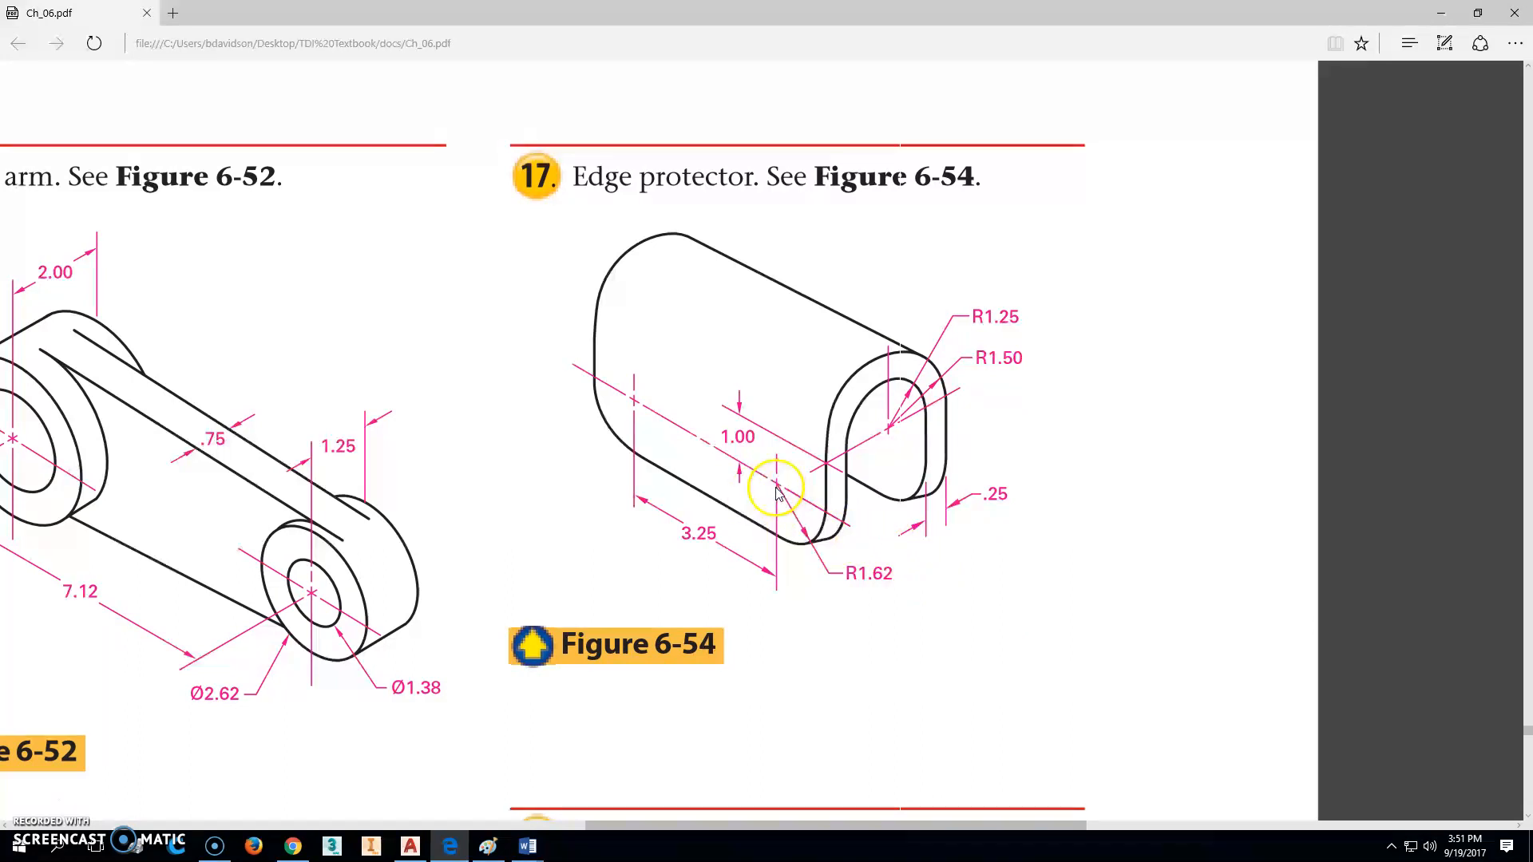
{"action": "mouse_move", "coordinate": [851, 548]}
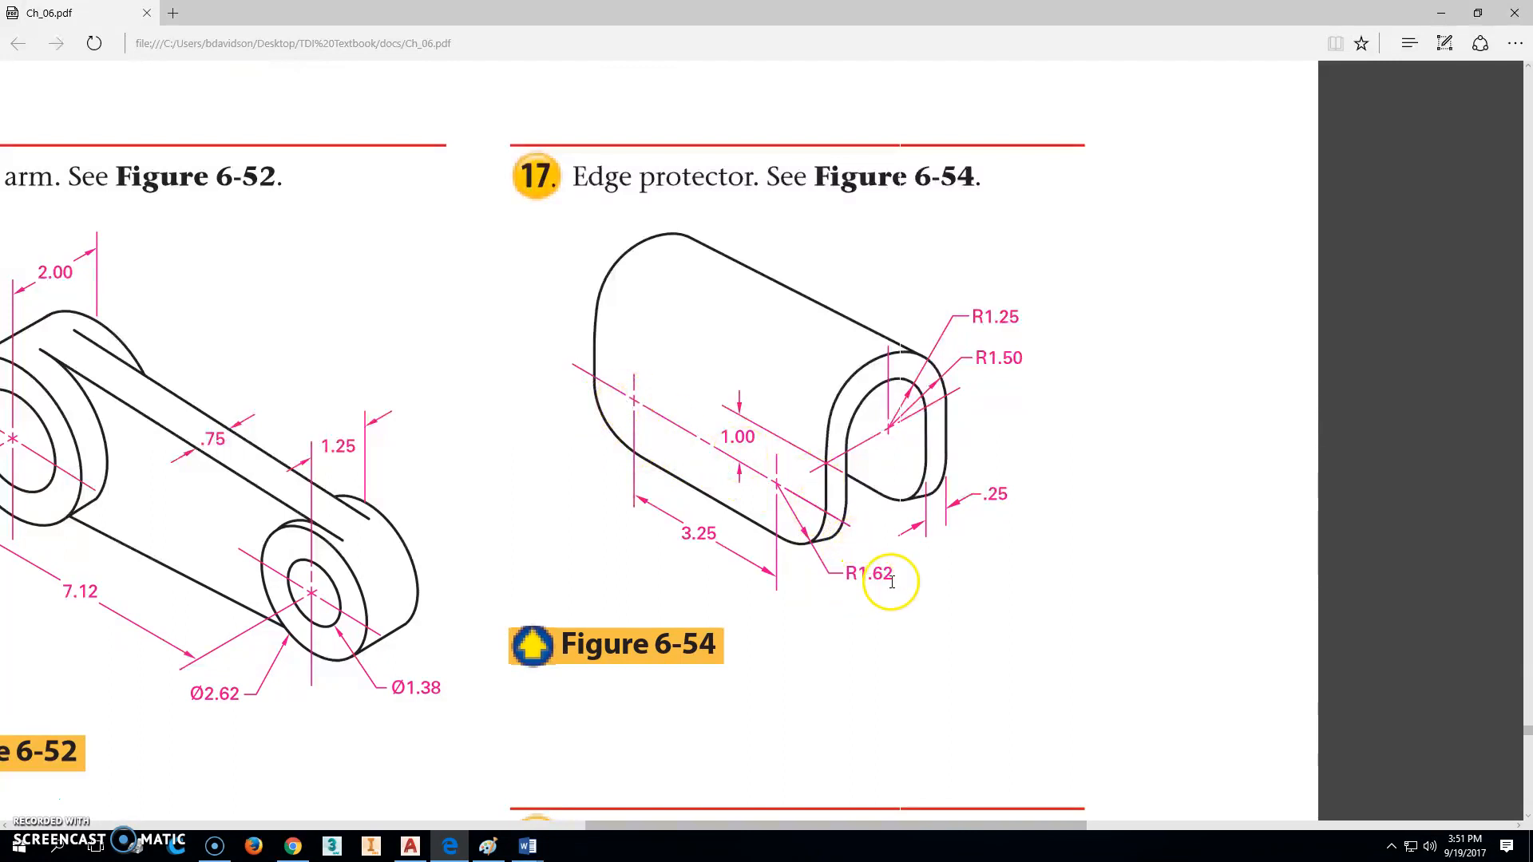
{"action": "mouse_move", "coordinate": [679, 541]}
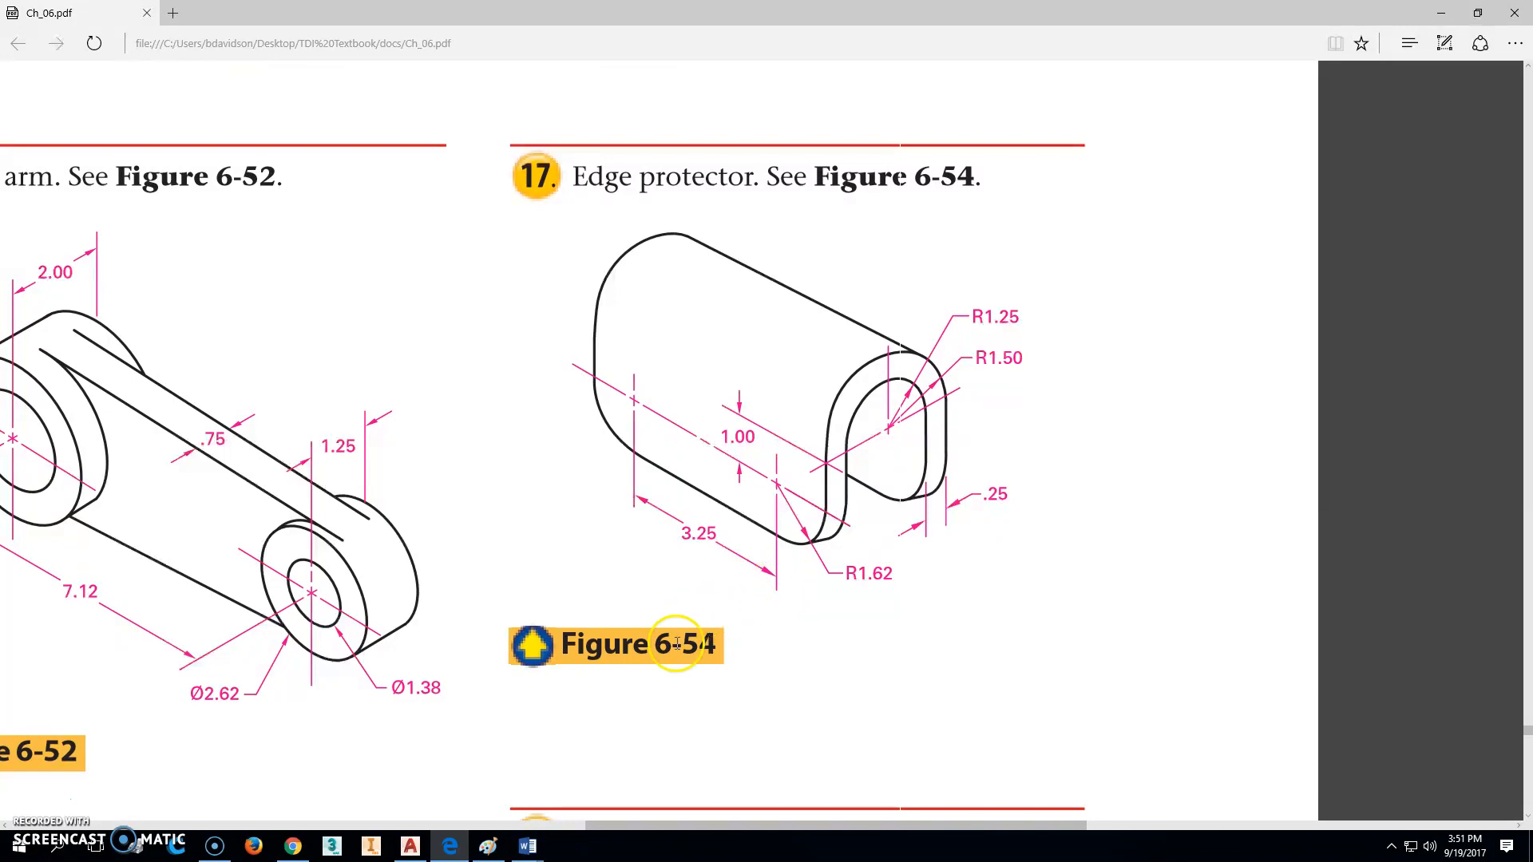
Step: Return to AutoCAD and set the front UCS with a straight-on Front view
{"action": "left_click", "coordinate": [408, 846]}
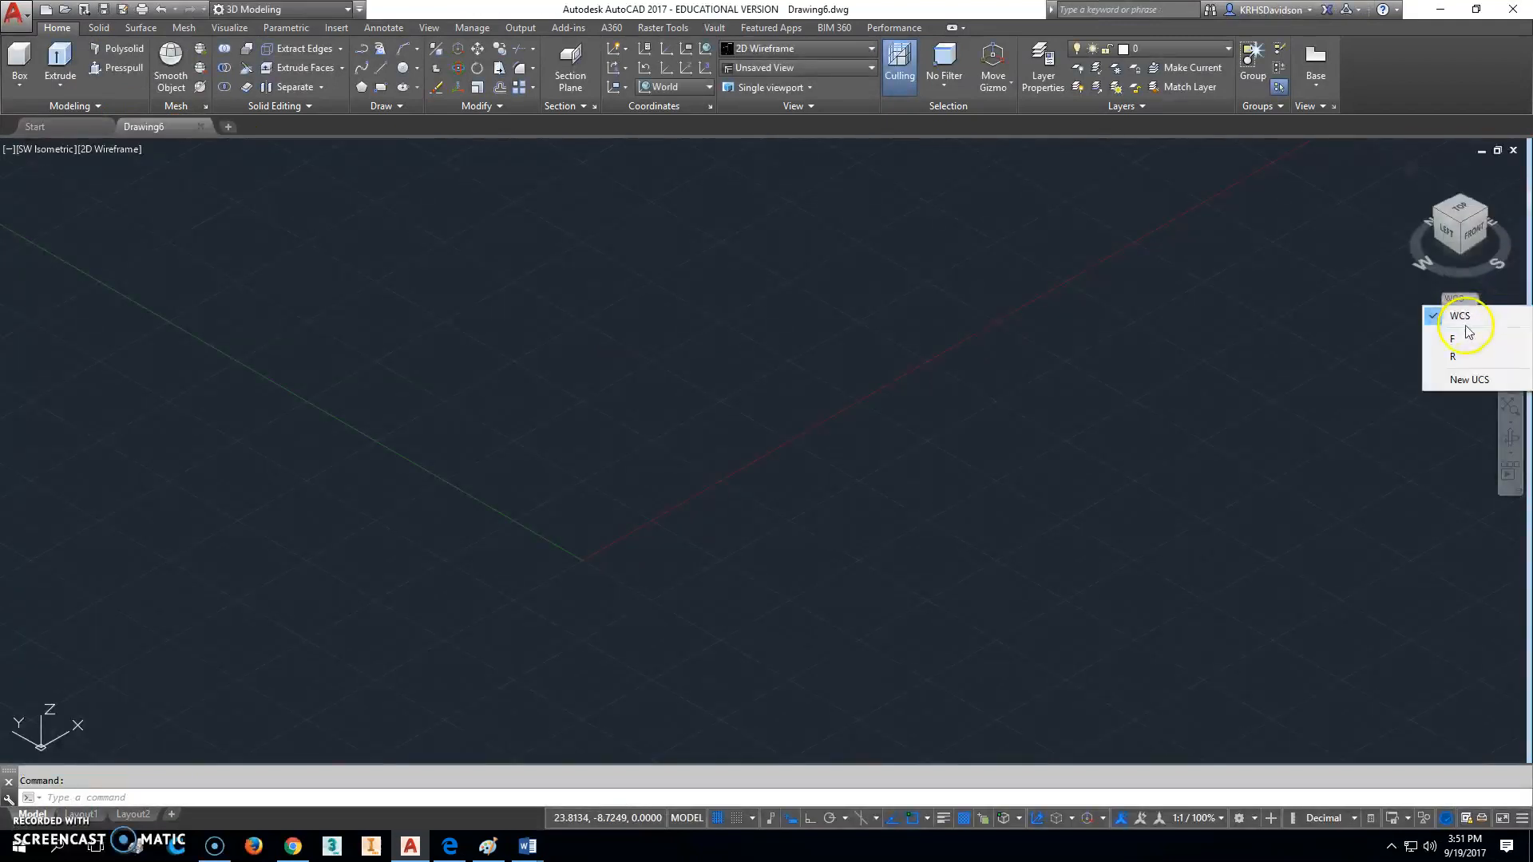
{"action": "left_click", "coordinate": [1453, 339]}
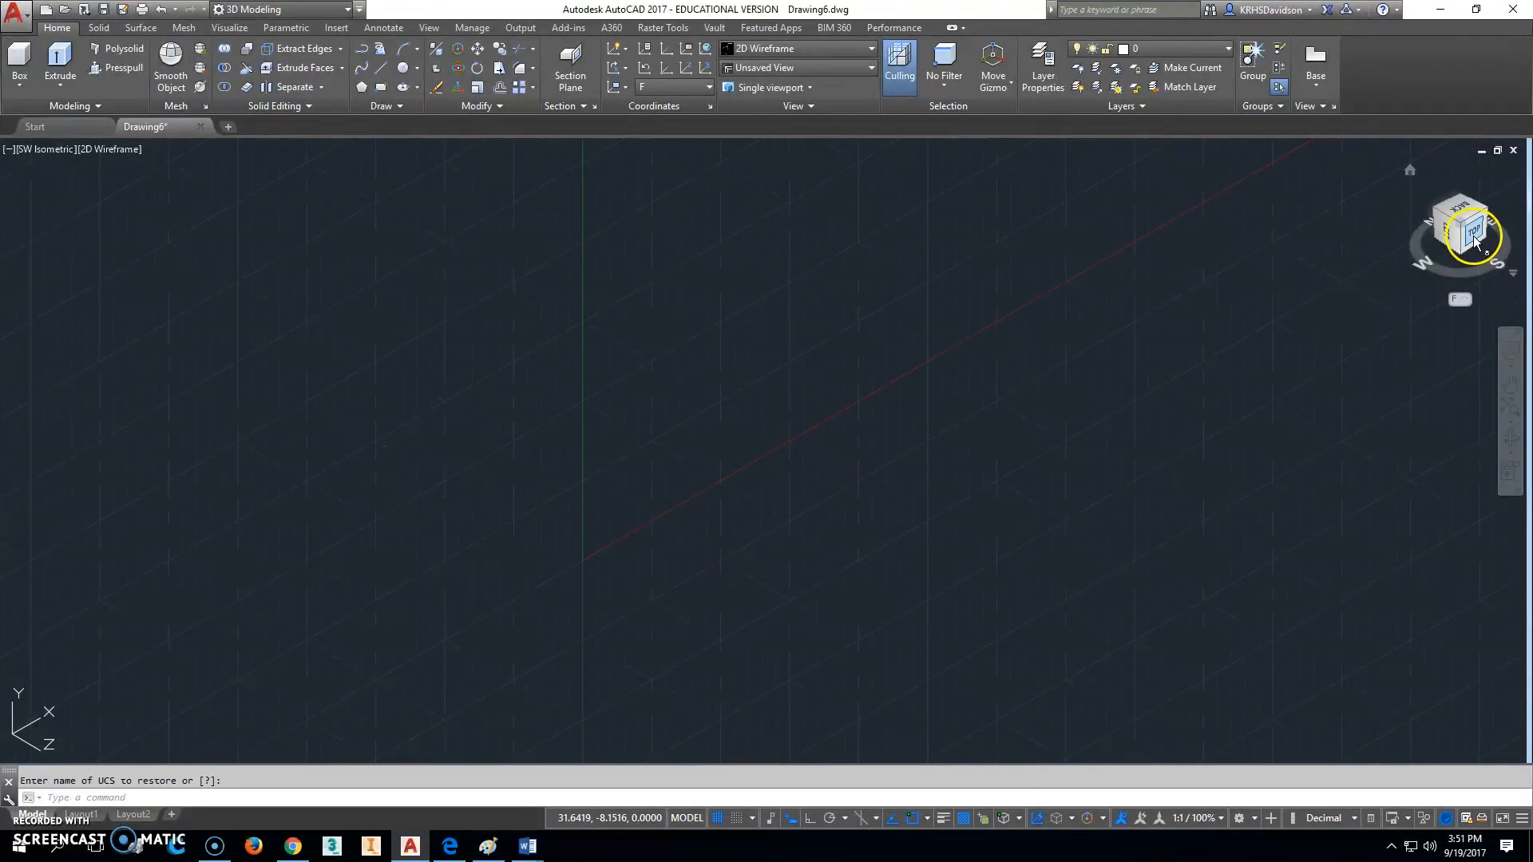
{"action": "left_click", "coordinate": [1459, 241]}
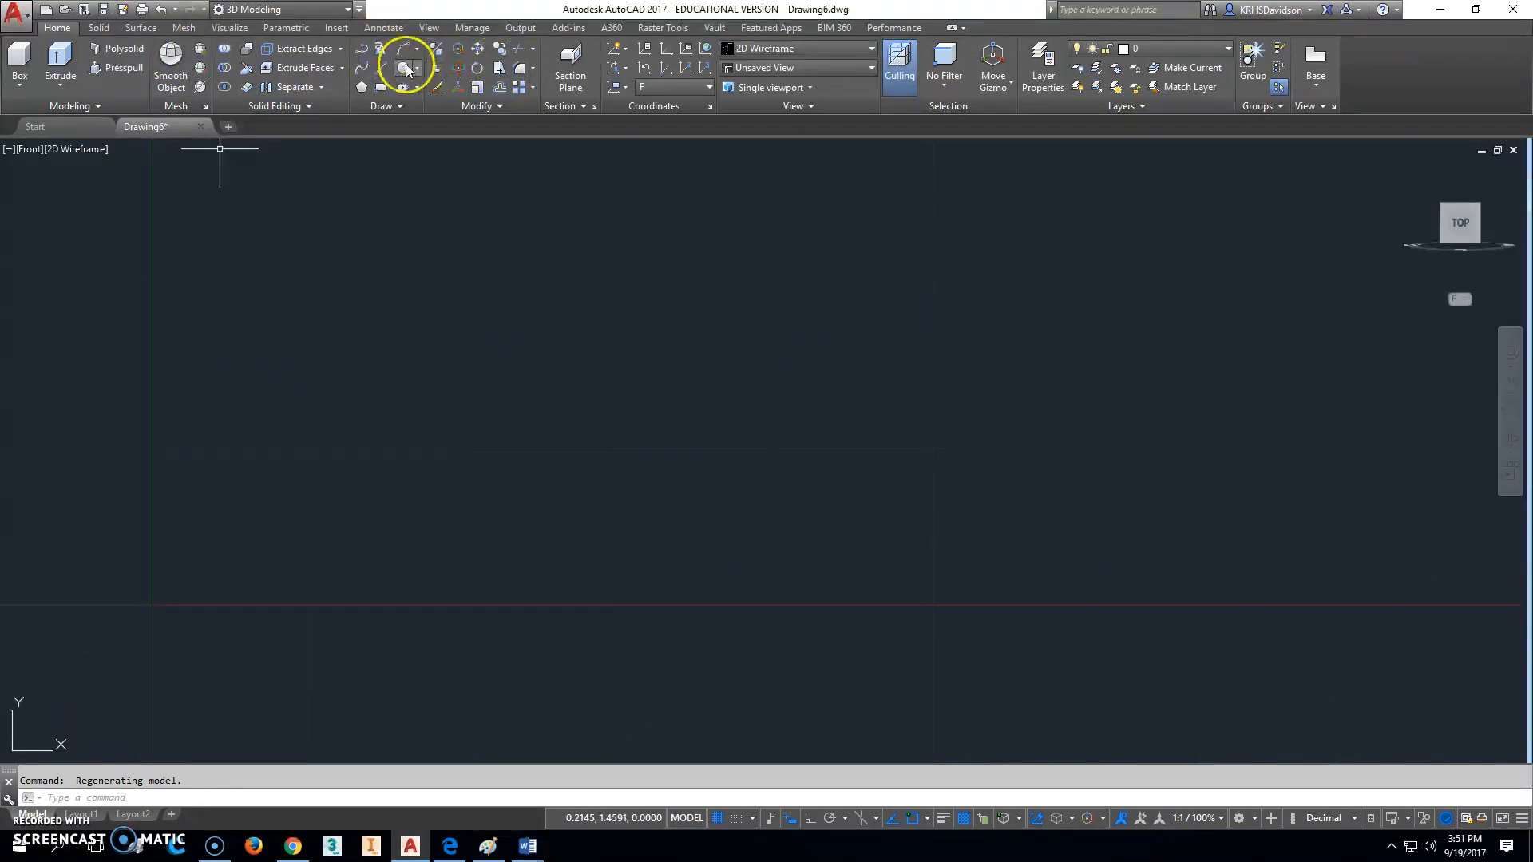
Step: Draw concentric circles of radius 1.5 and 1.25 at the same center
{"action": "left_click", "coordinate": [407, 67]}
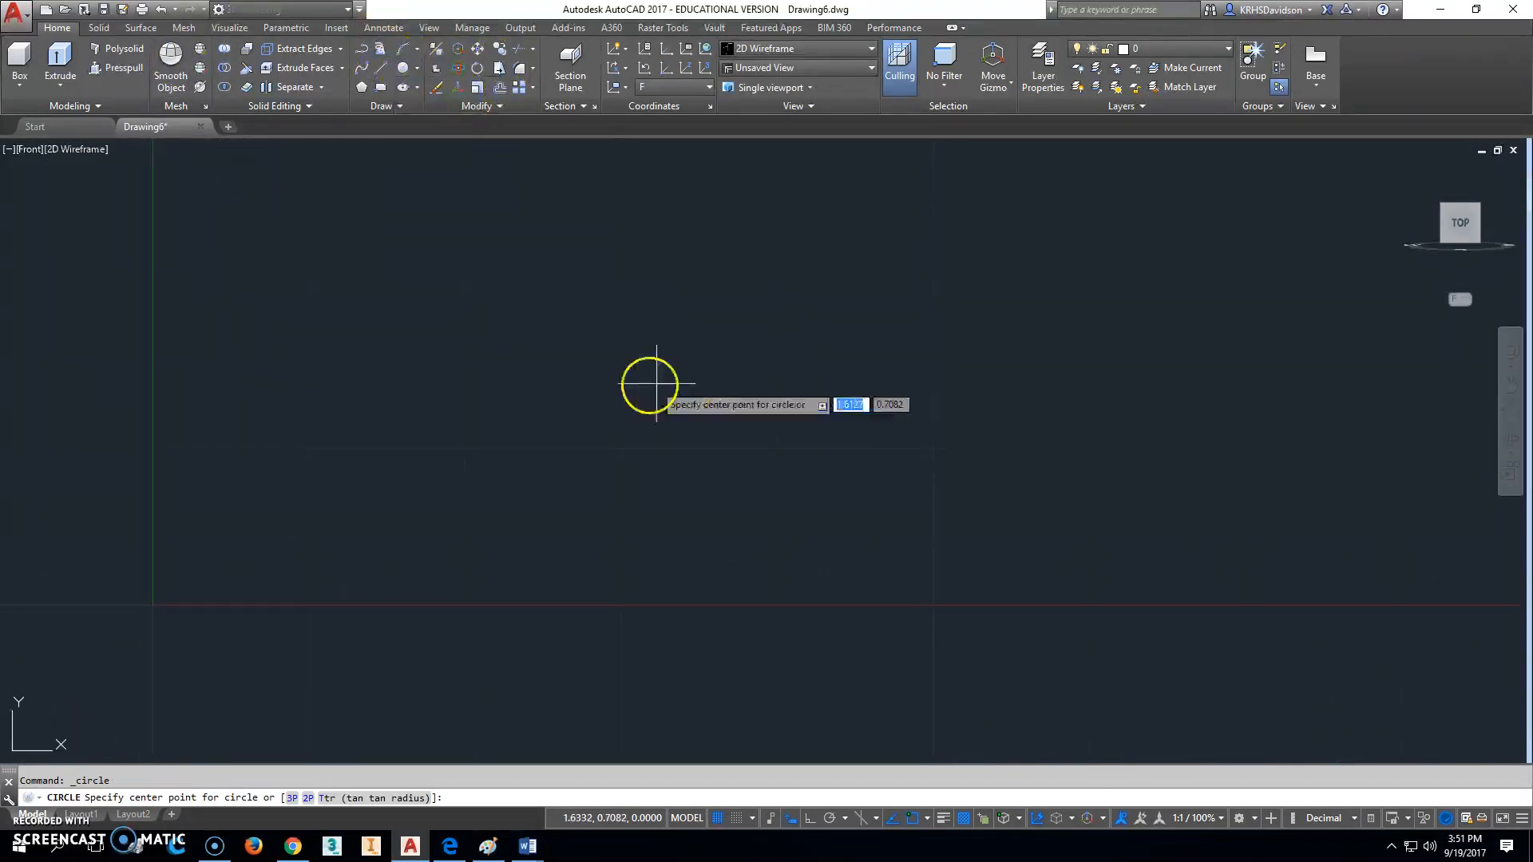
{"action": "left_click", "coordinate": [934, 496]}
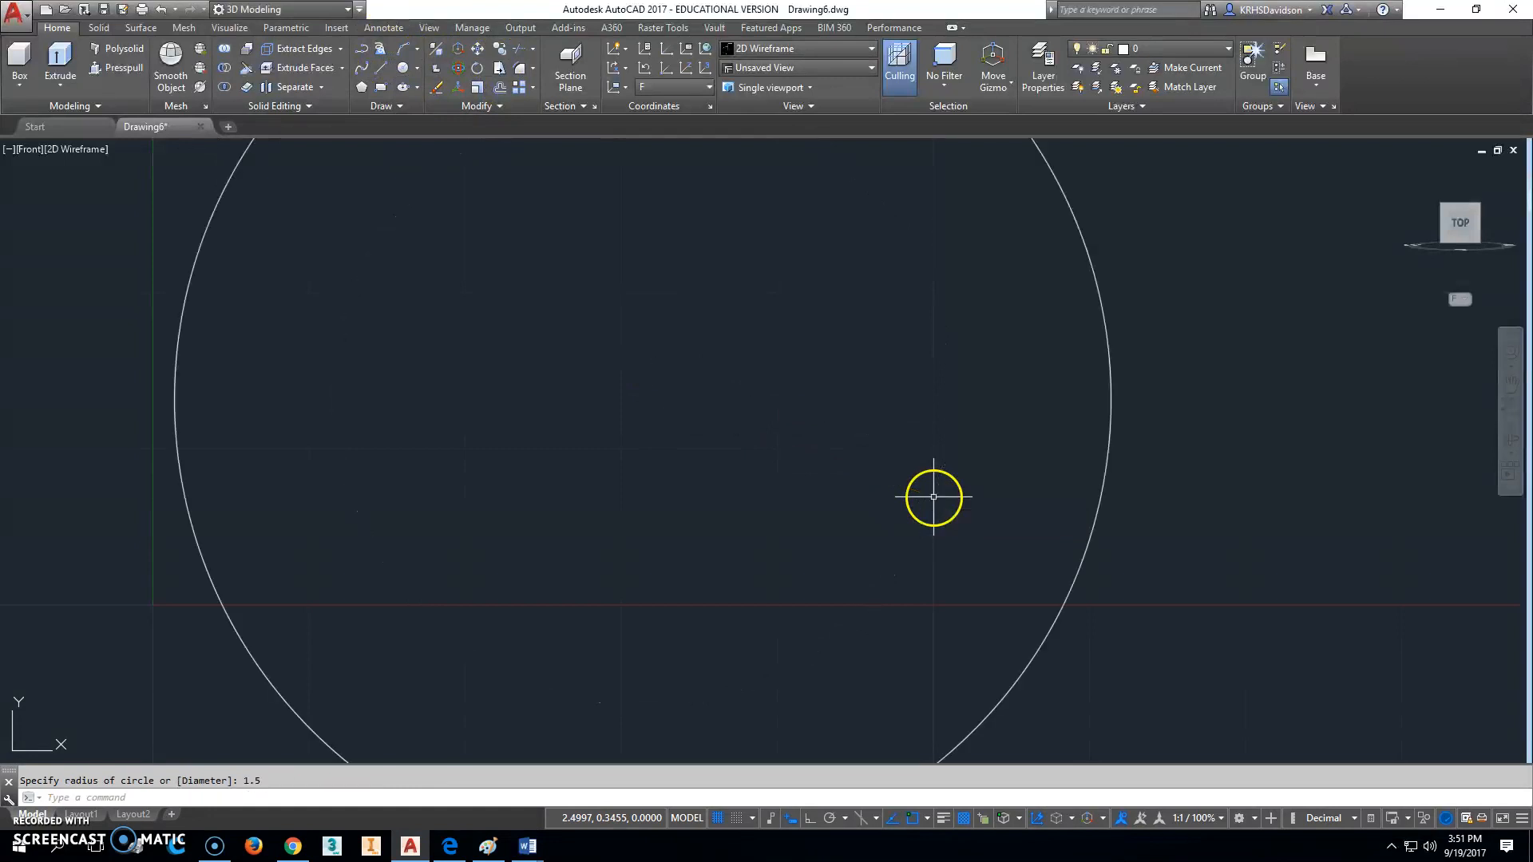
{"action": "left_click", "coordinate": [411, 67]}
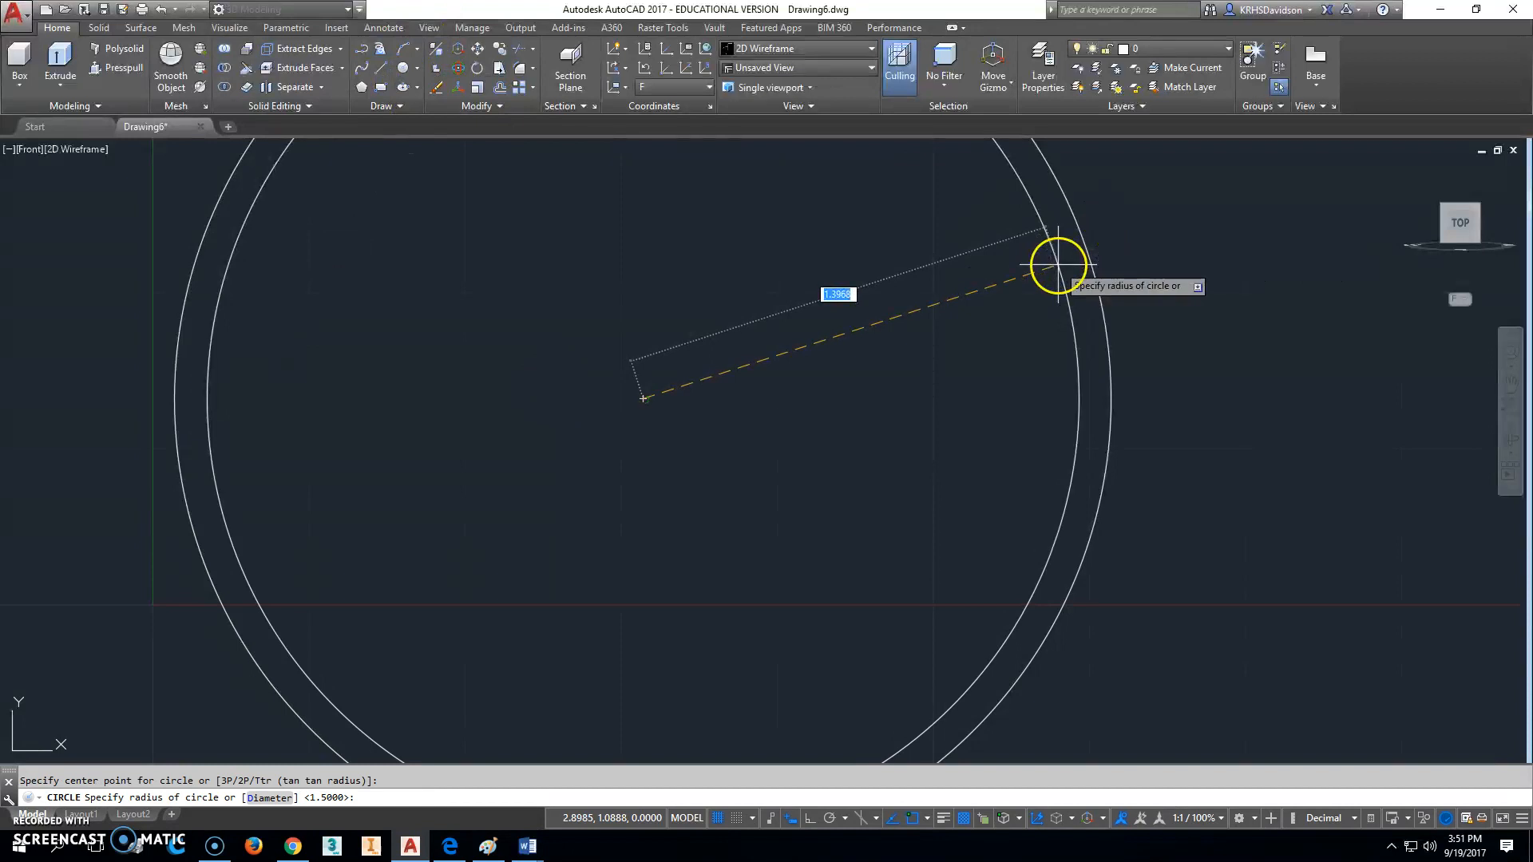
{"action": "type", "text": "1.25"}
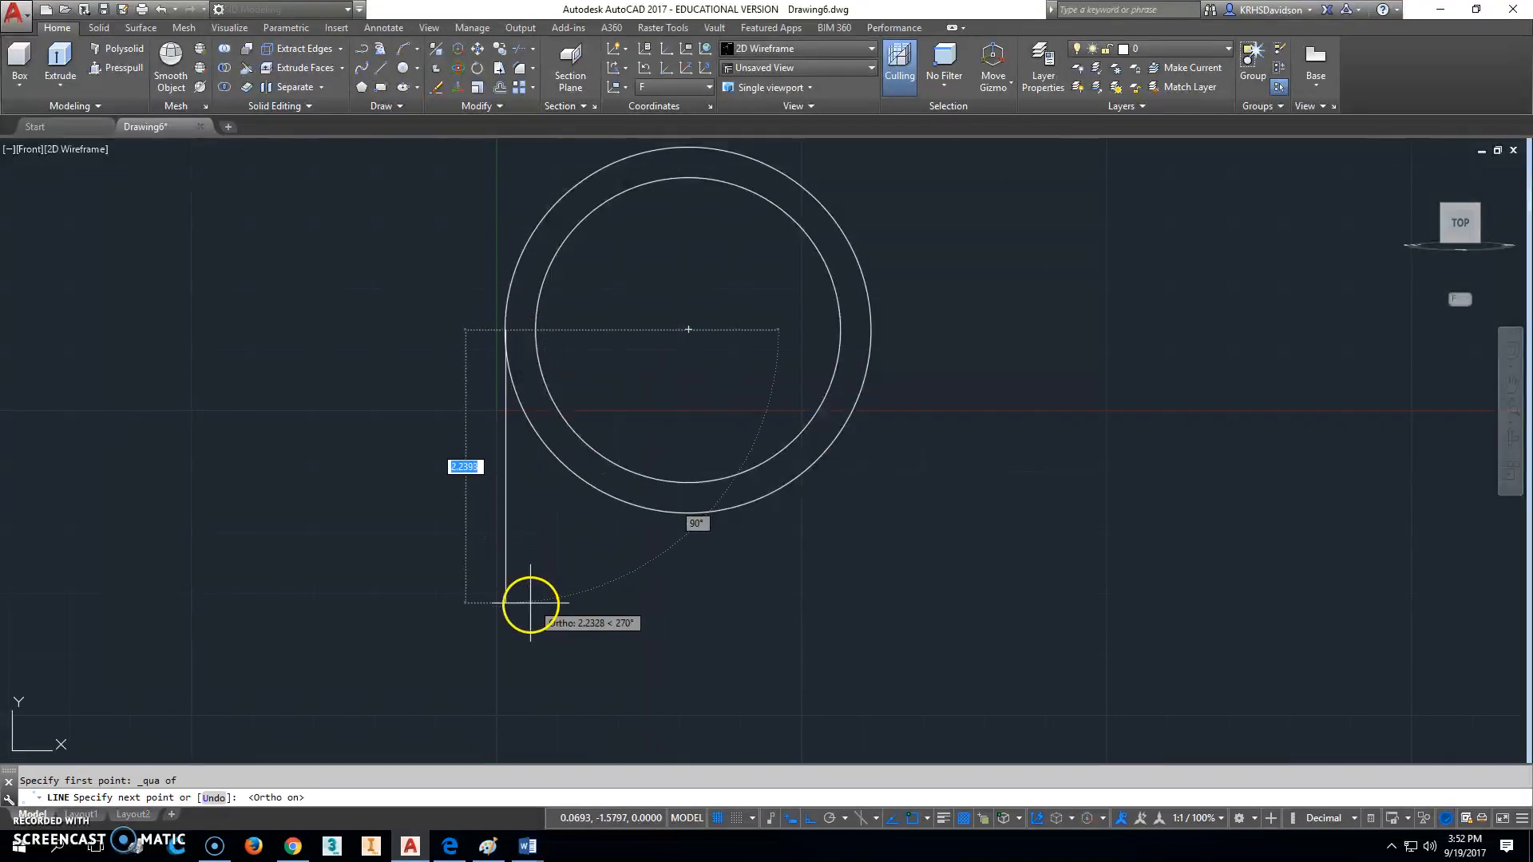
{"action": "mouse_move", "coordinate": [543, 677]}
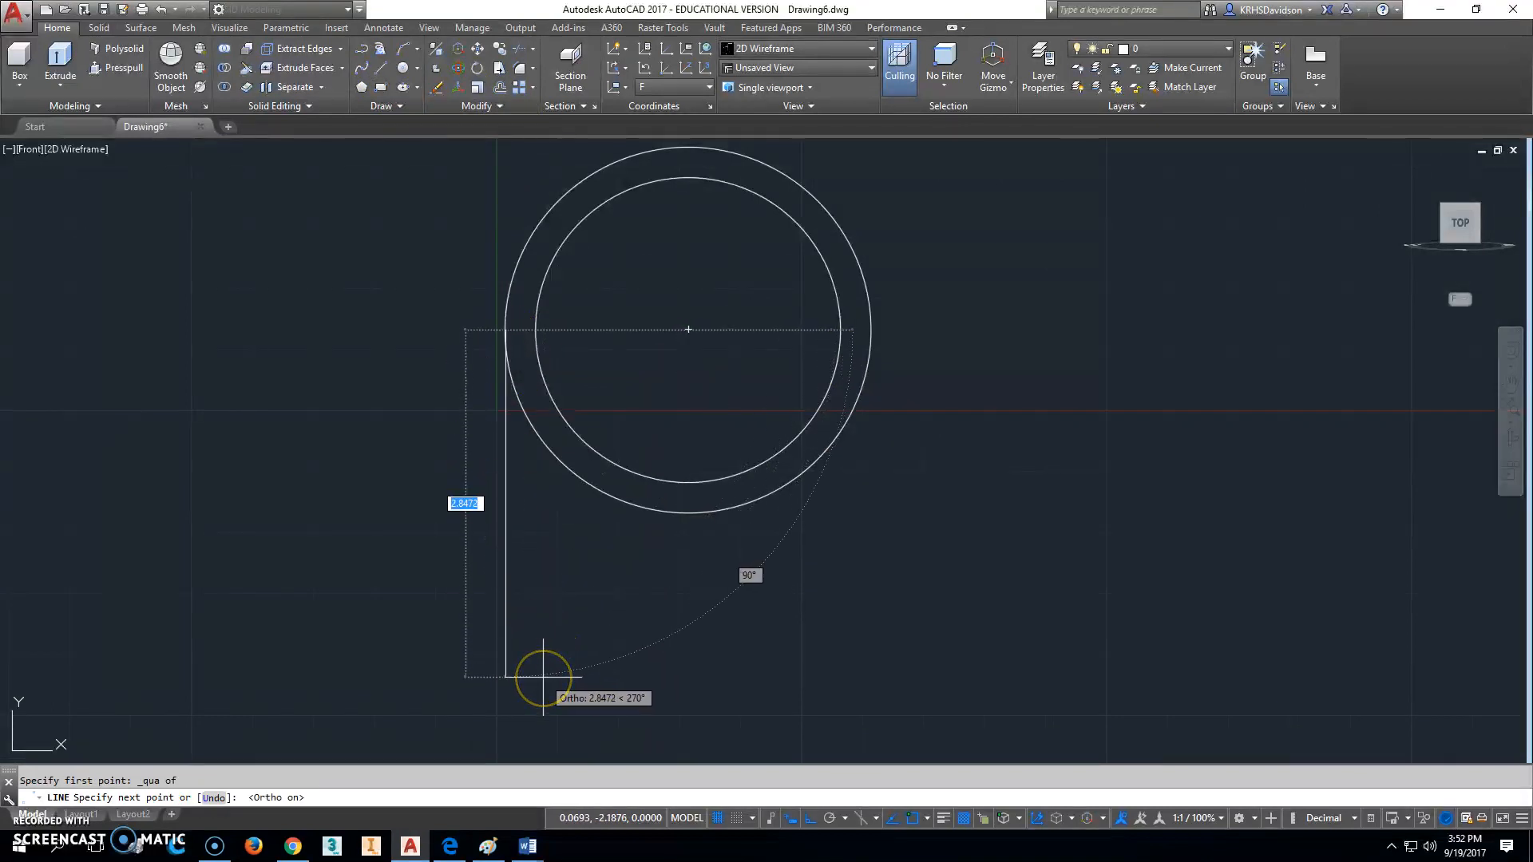
Step: Copy the left leg line to the outer circle's right quadrant using Quadrant snap
{"action": "type", "text": "2"}
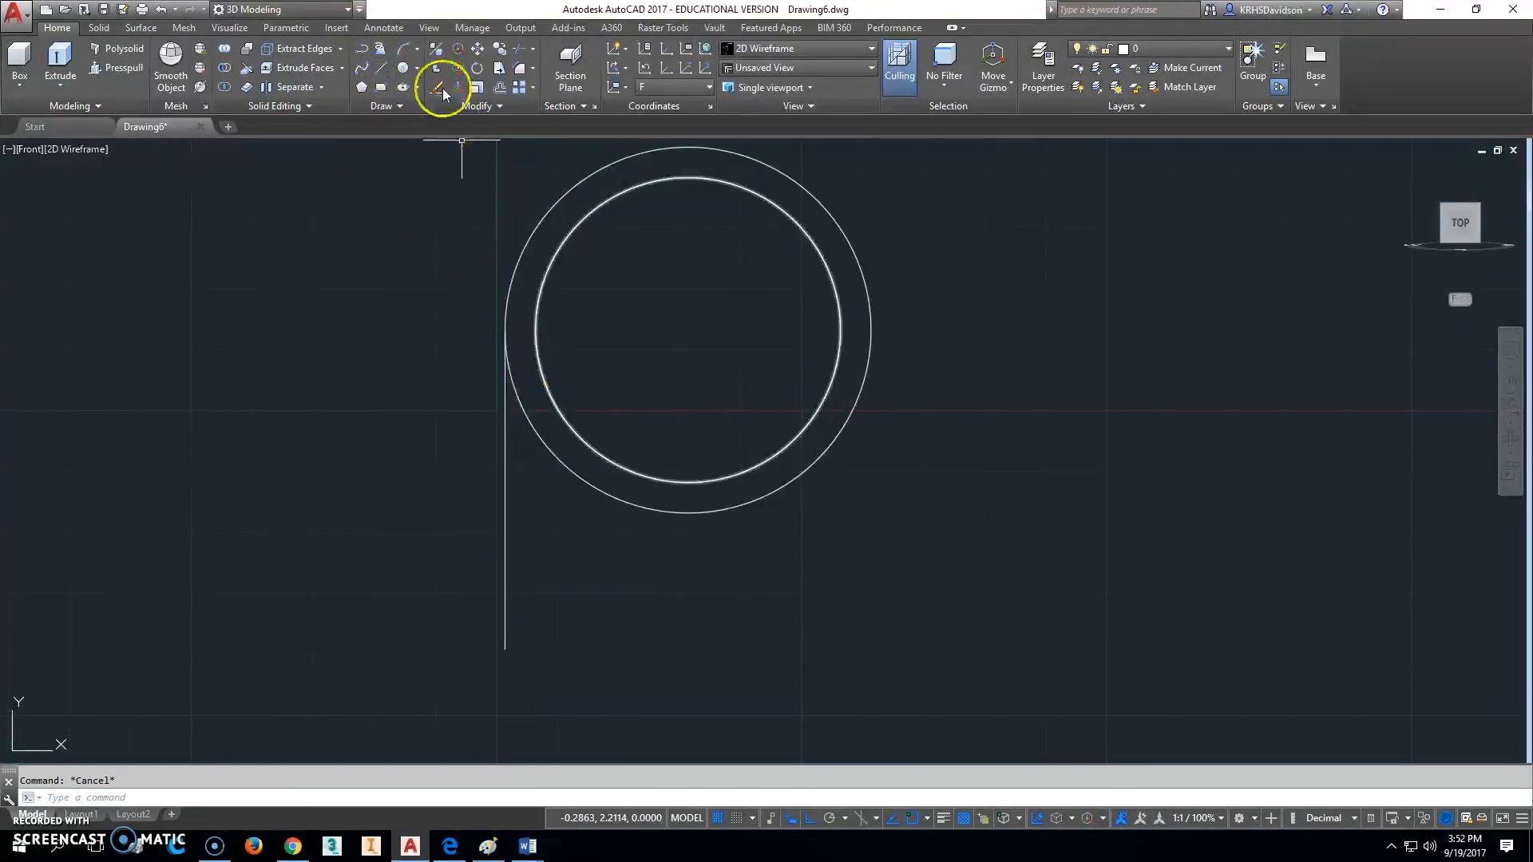
{"action": "left_click", "coordinate": [441, 87]}
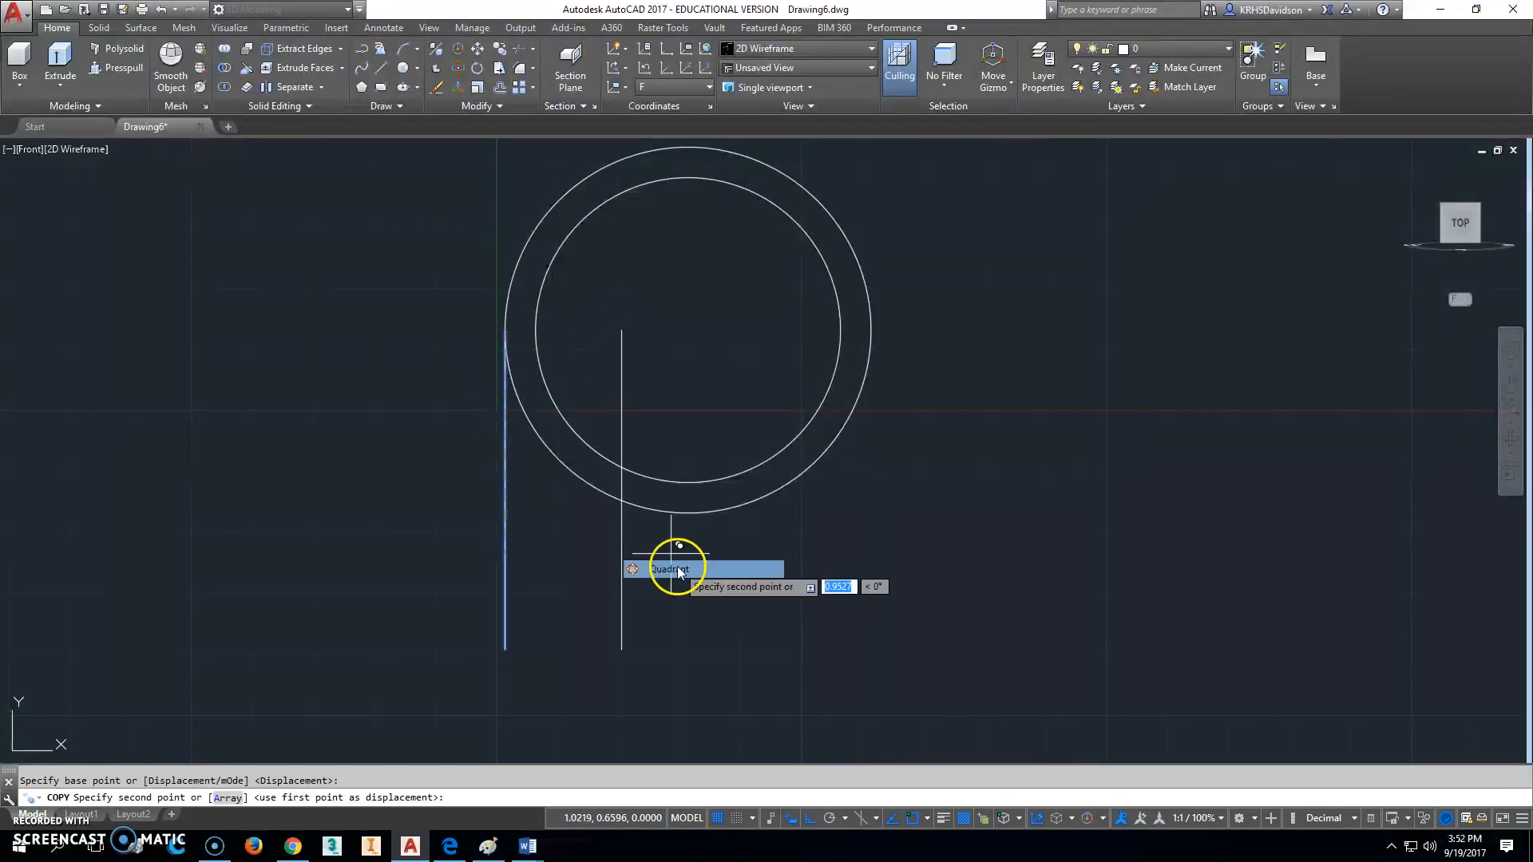
{"action": "right_click", "coordinate": [658, 332]}
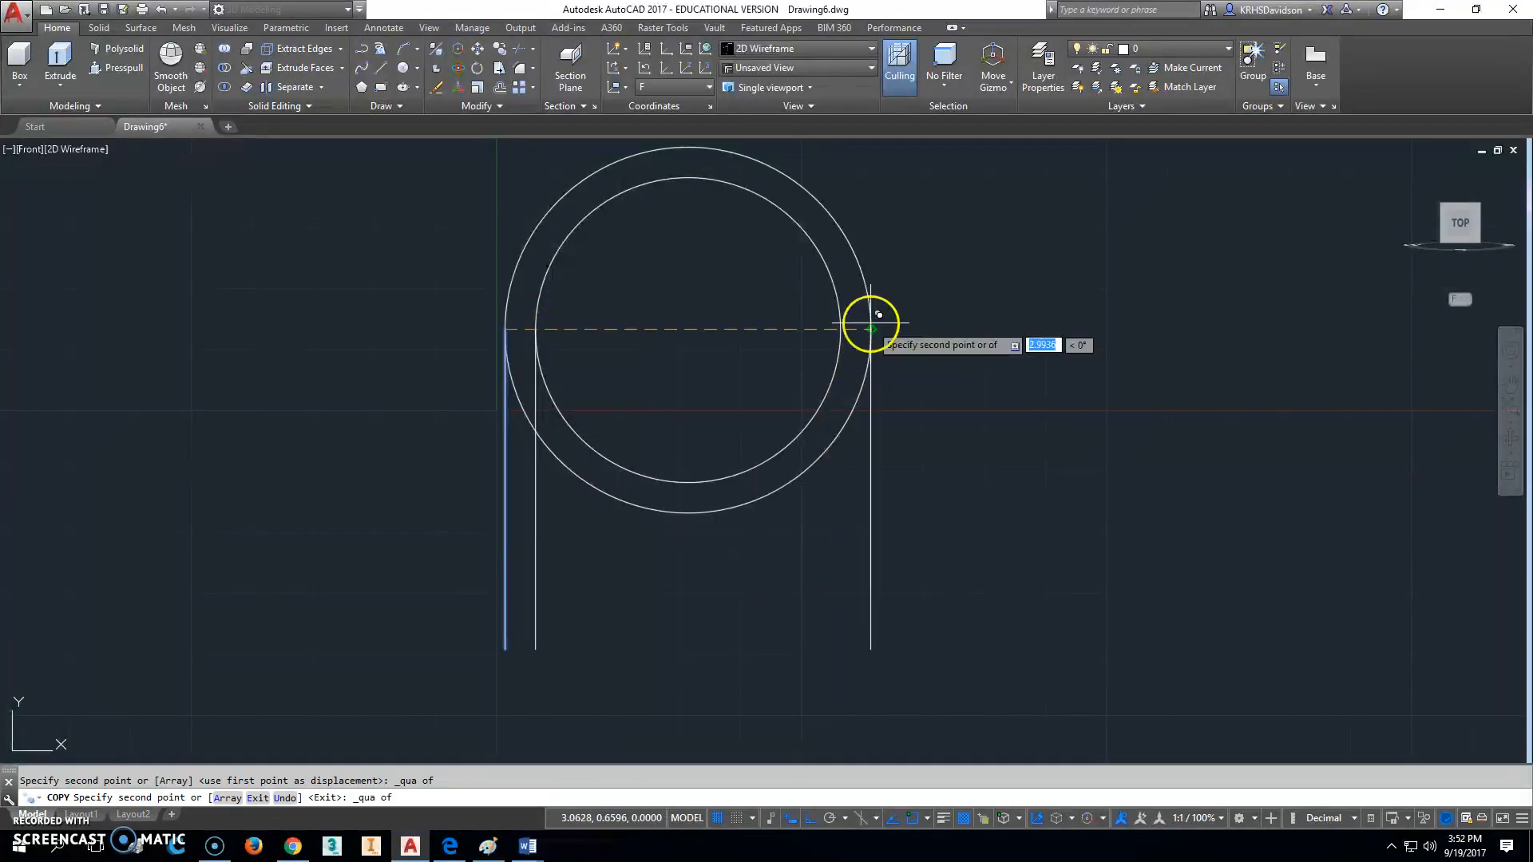
{"action": "right_click", "coordinate": [870, 322]}
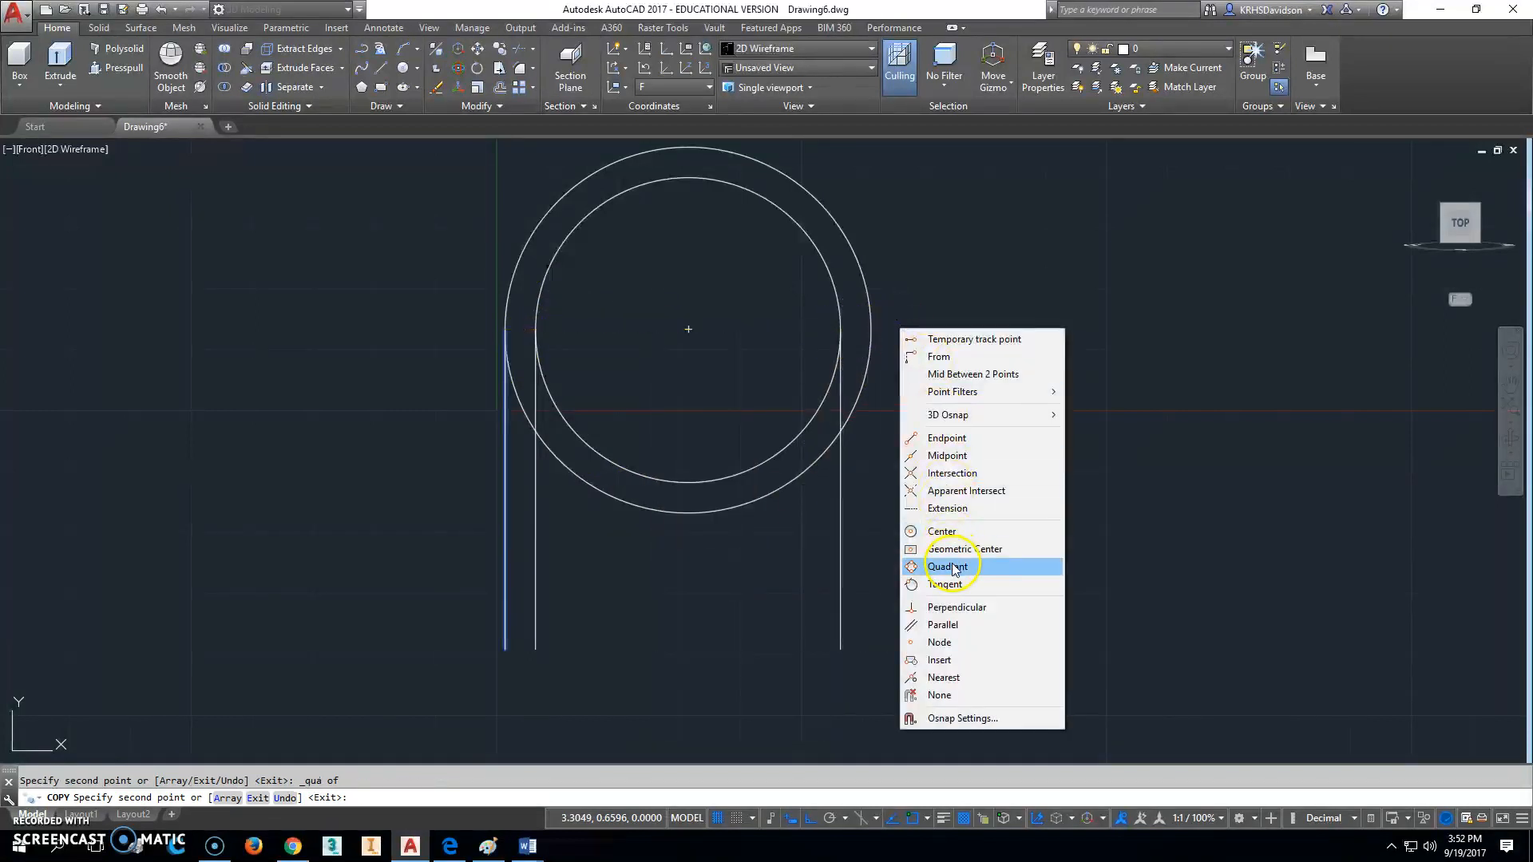
{"action": "left_click", "coordinate": [948, 567]}
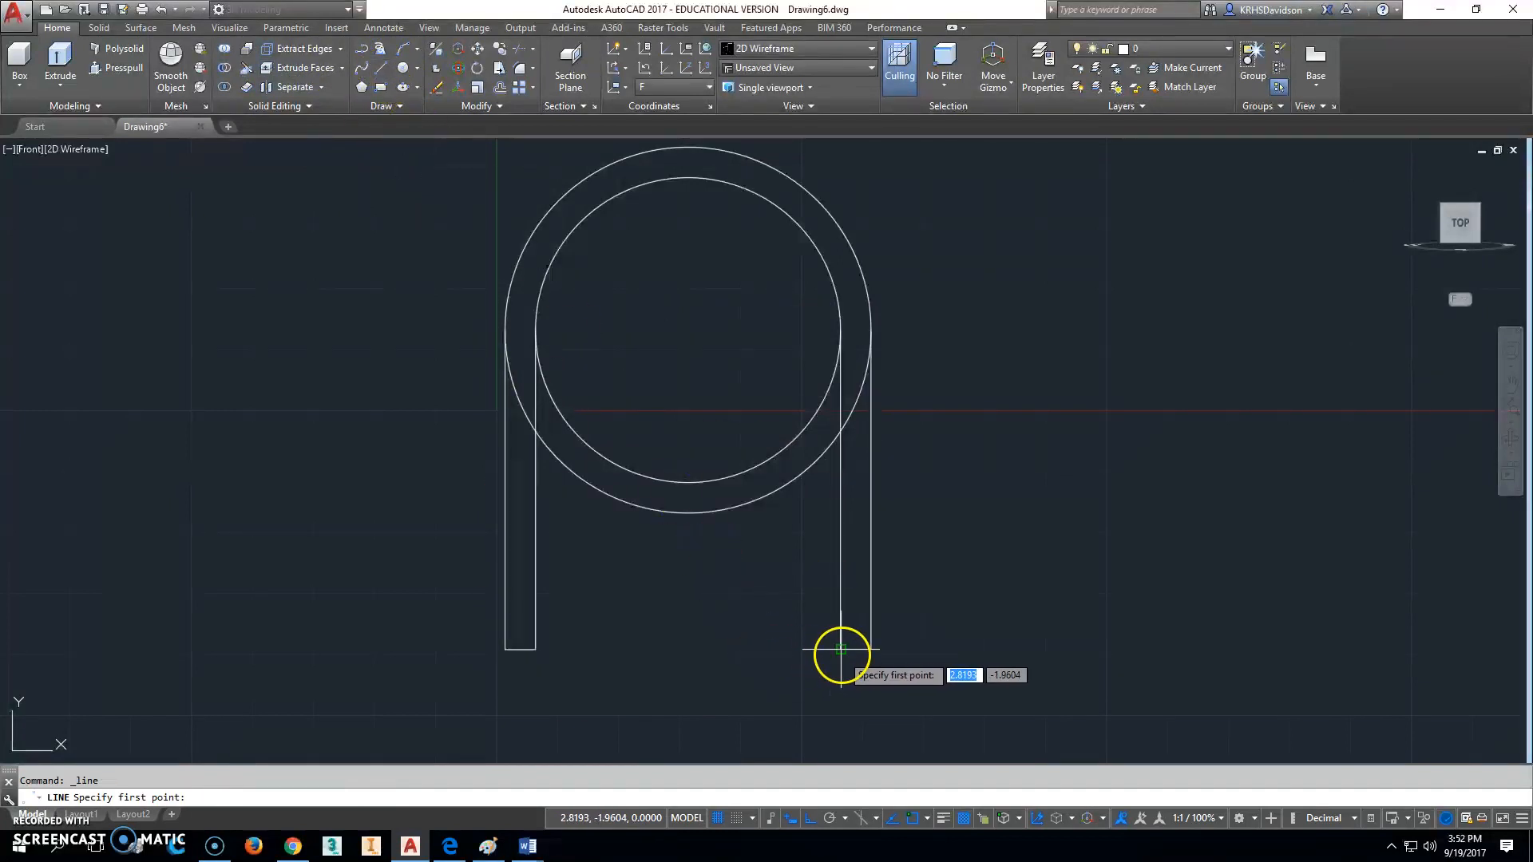
Step: Close the right leg's bottom and trim the circles' lower halves into a U outline
{"action": "left_click", "coordinate": [841, 650]}
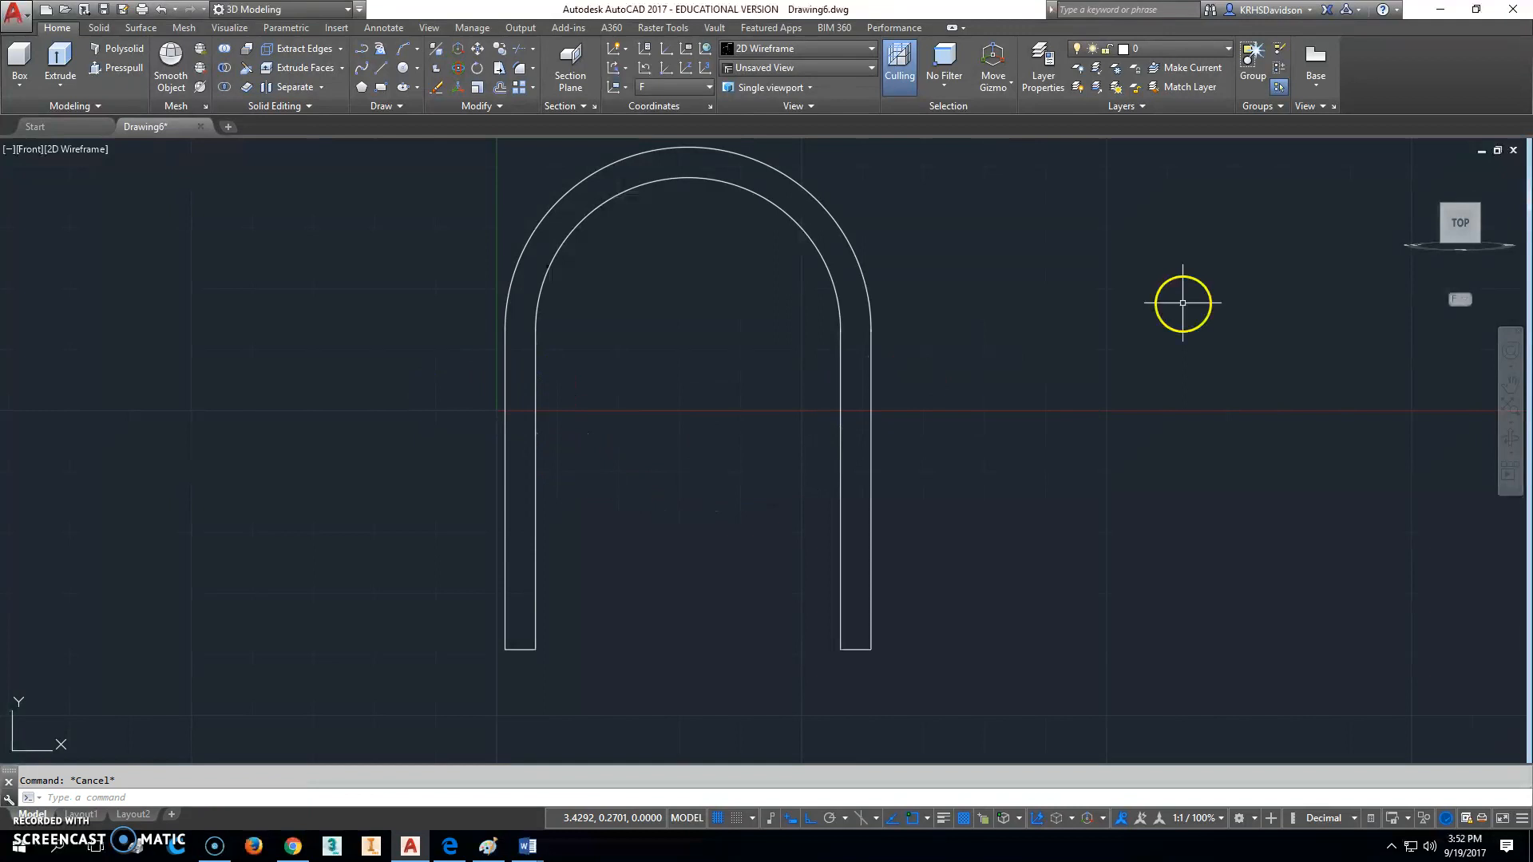
{"action": "left_click_drag", "start_coordinate": [1181, 303], "coordinate": [1061, 316]}
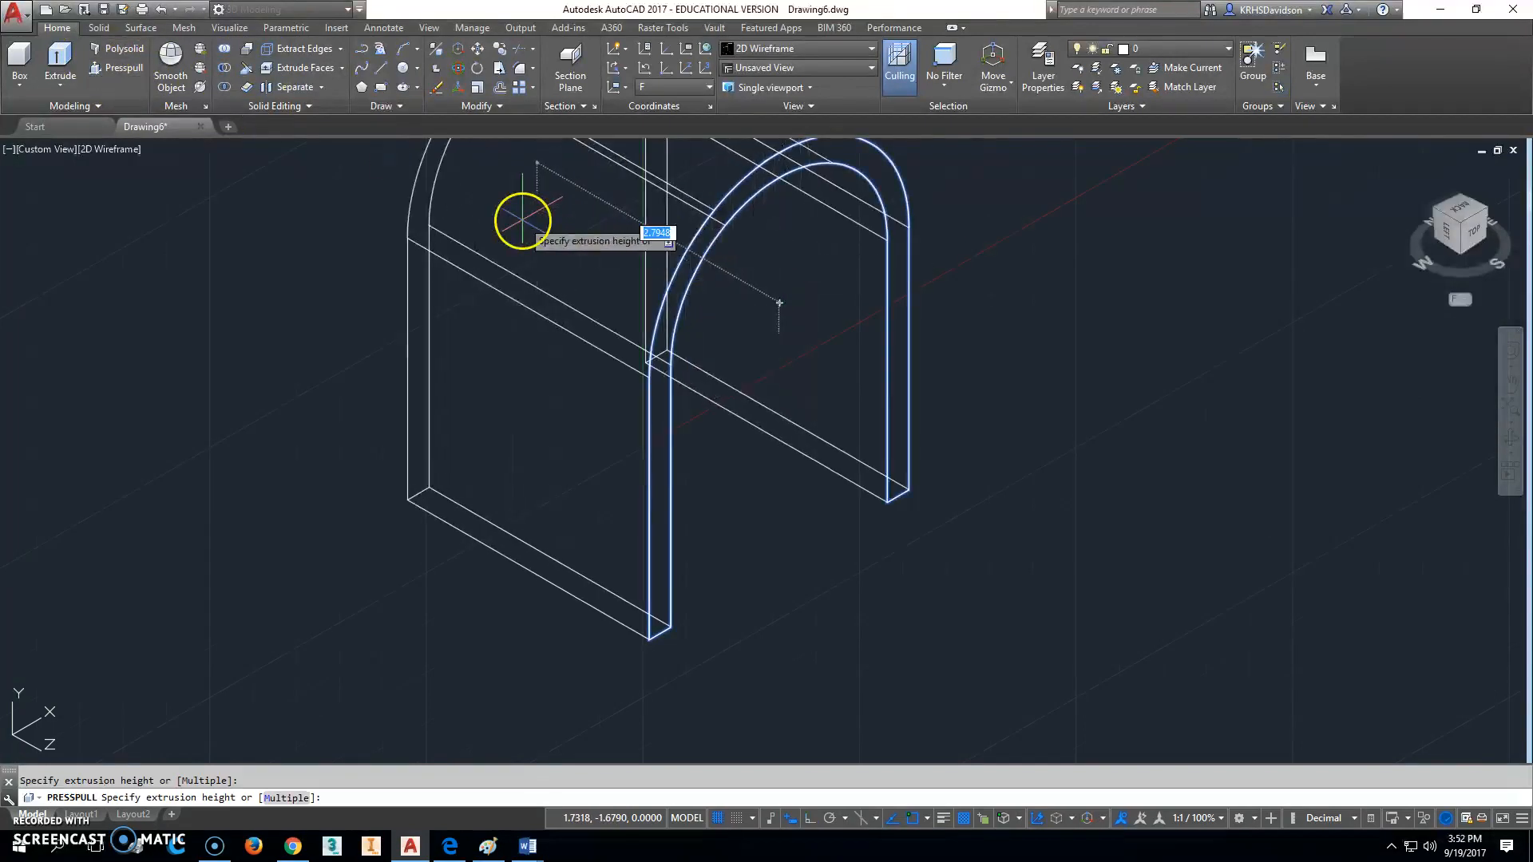
Step: Presspull the U-shaped outline to a height of 6
{"action": "type", "text": "6"}
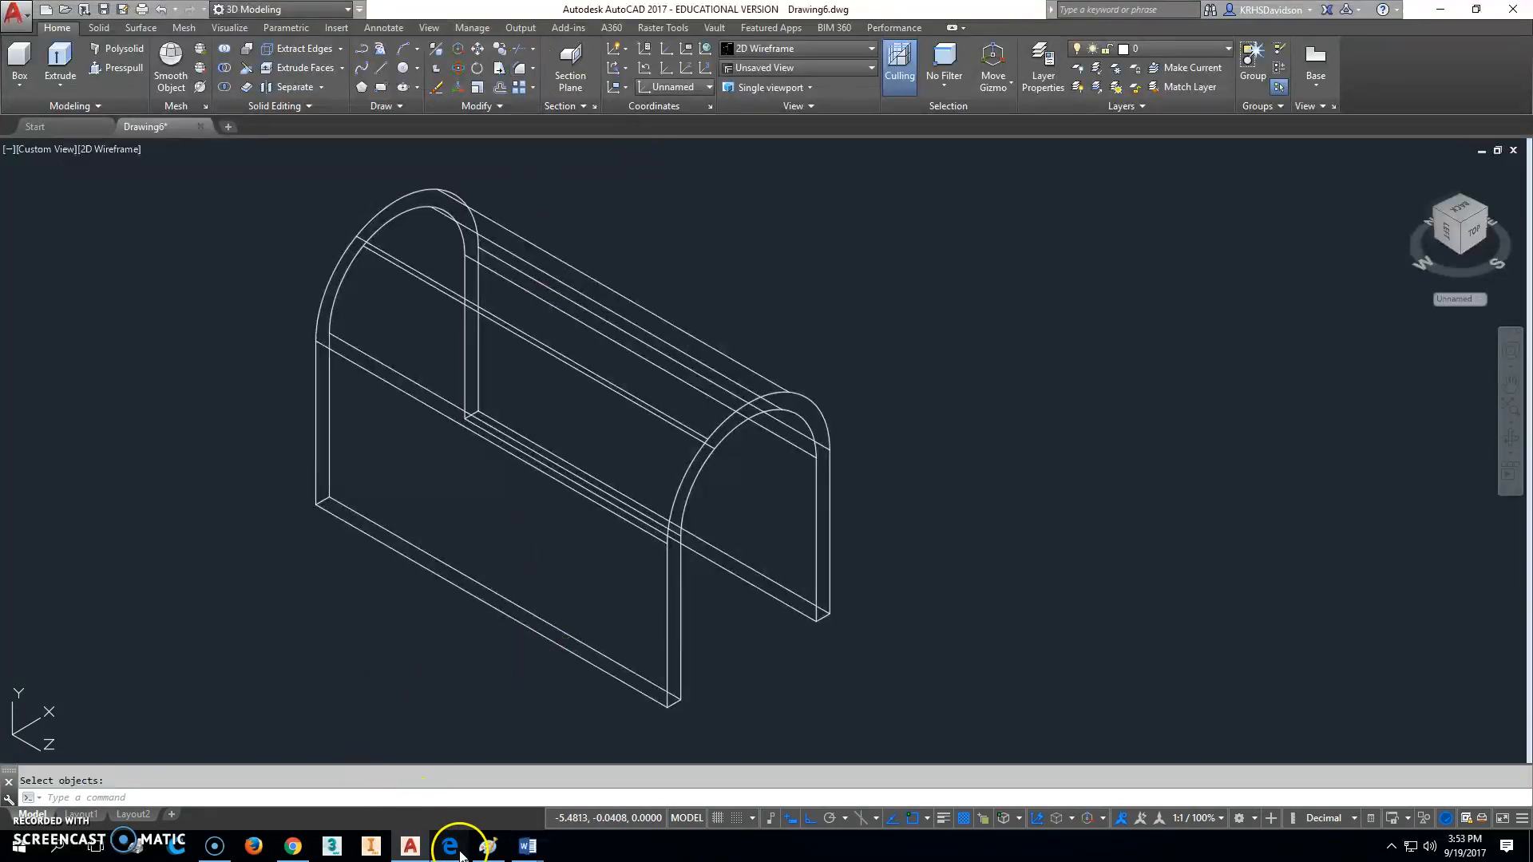
{"action": "left_click", "coordinate": [449, 846]}
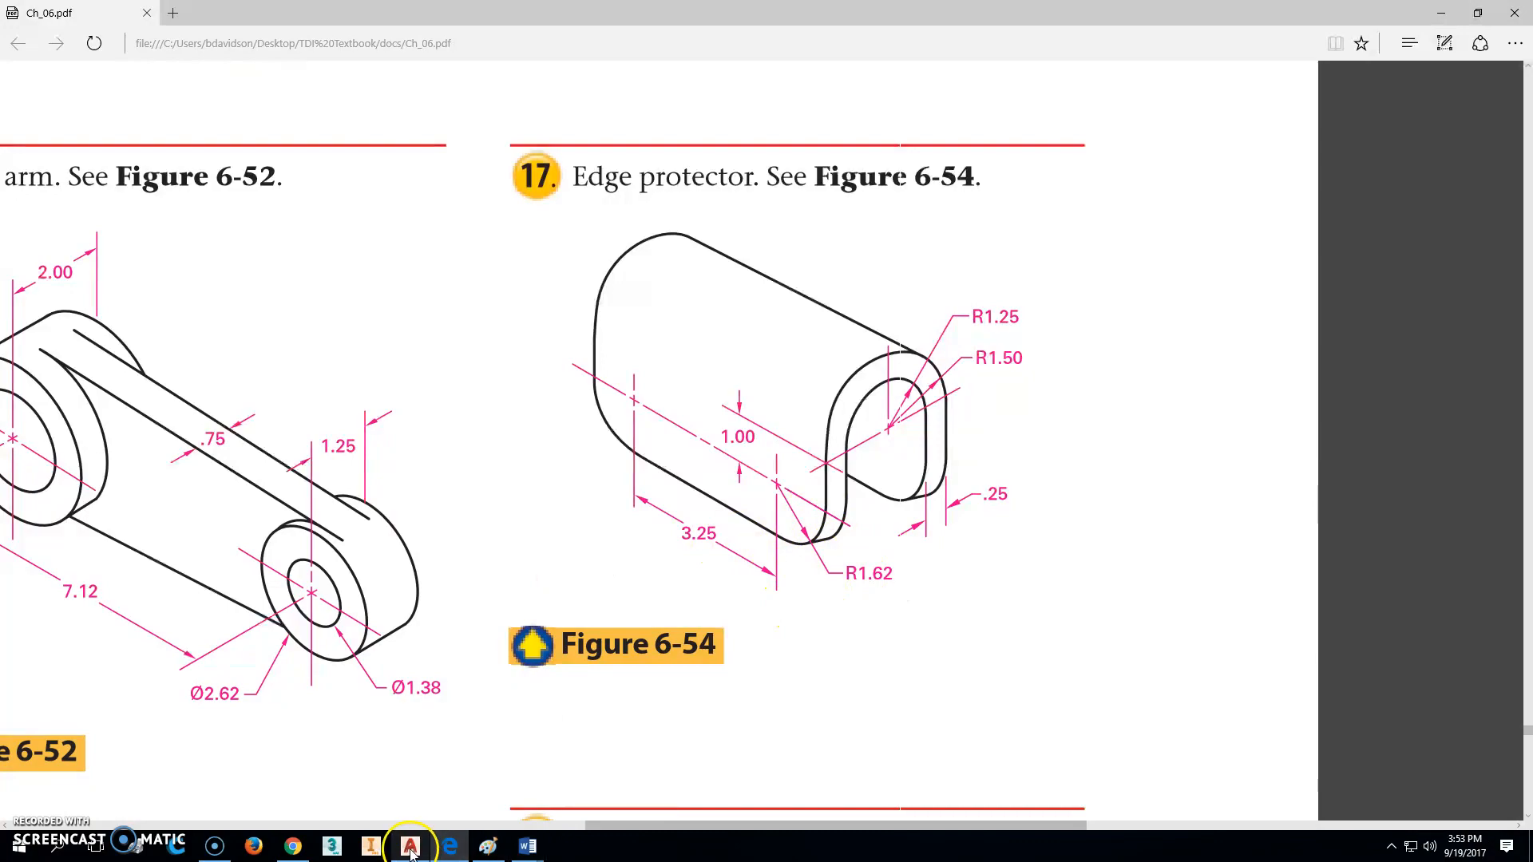
{"action": "left_click", "coordinate": [409, 845]}
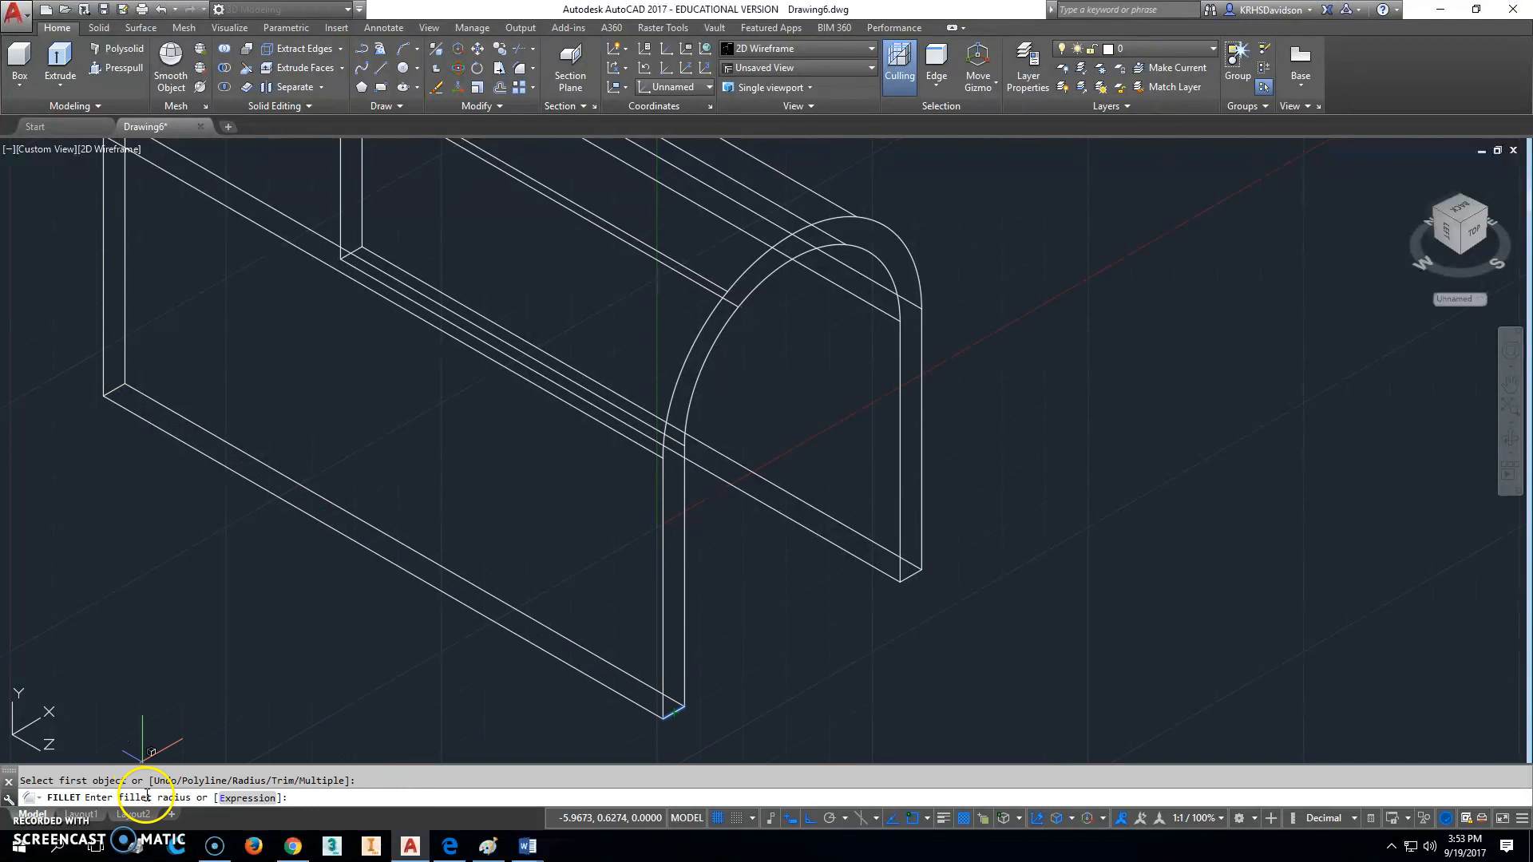
Step: Fillet the outer bottom corner edges with a 1.62 radius
{"action": "type", "text": "1.62"}
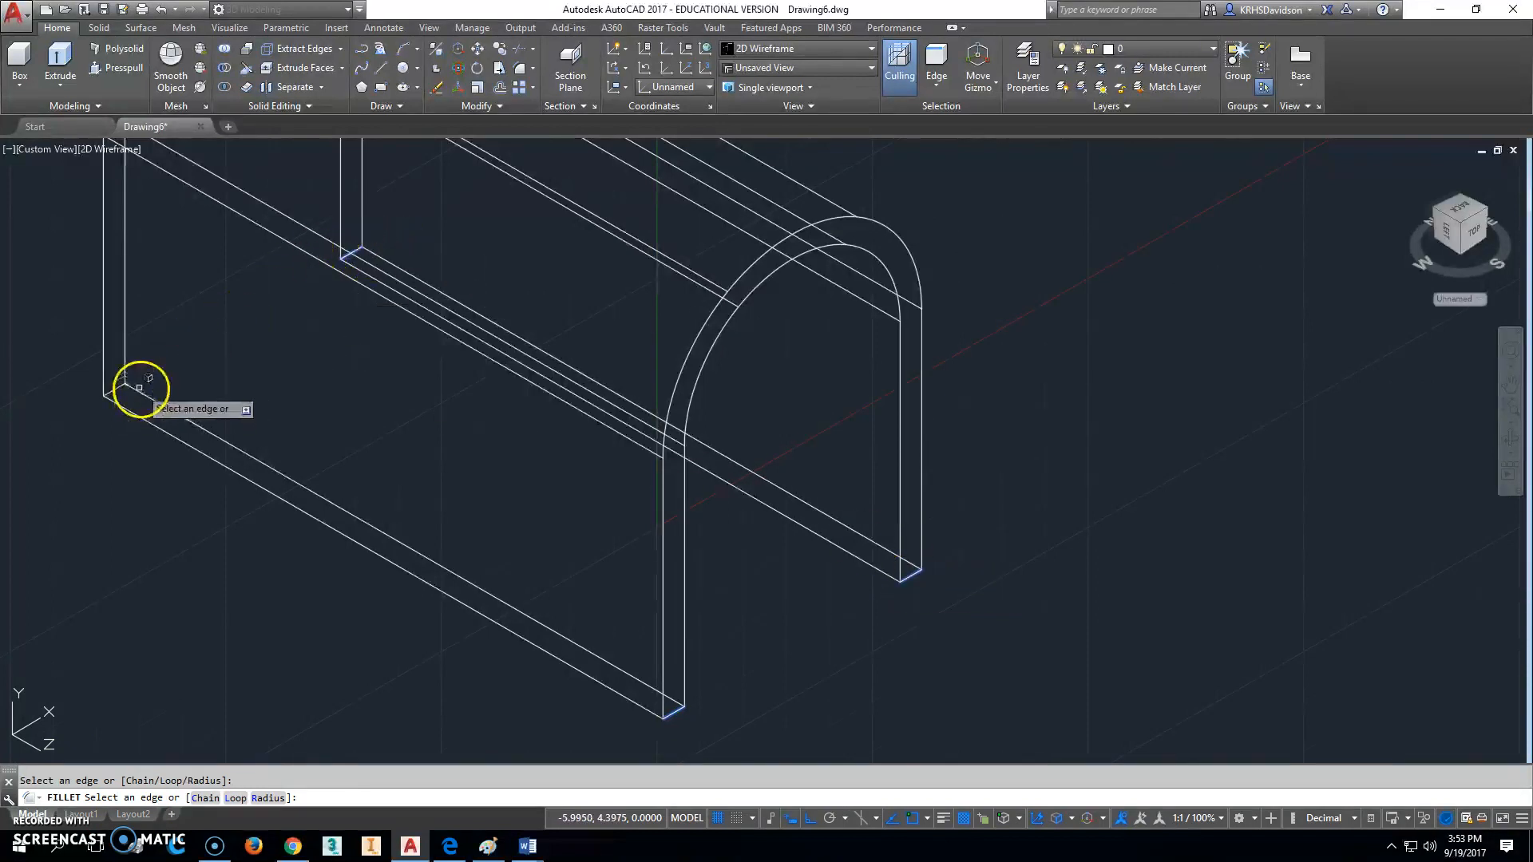
{"action": "right_click", "coordinate": [146, 387]}
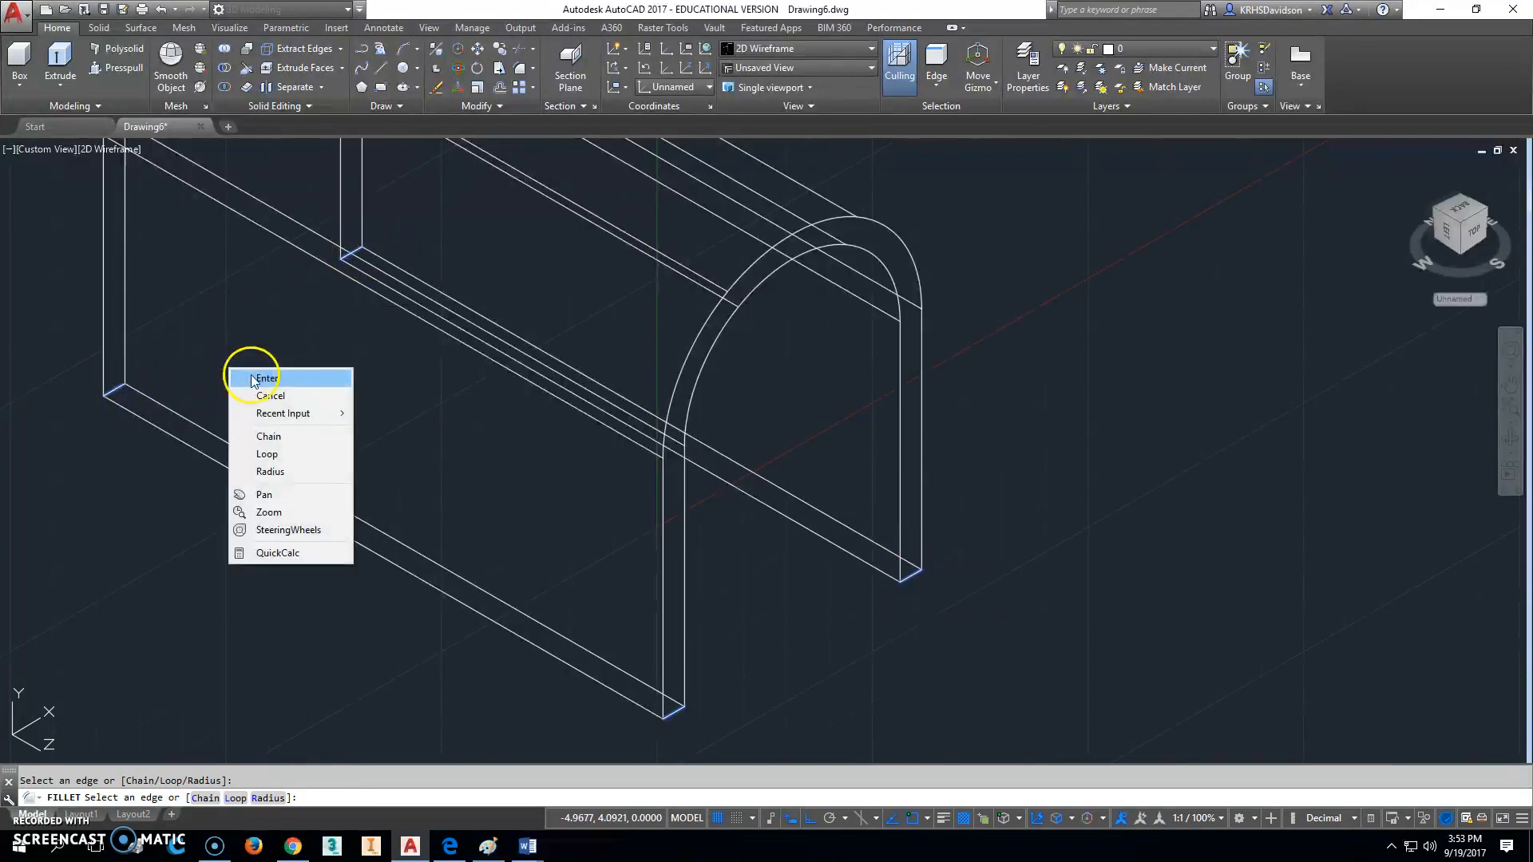
{"action": "left_click", "coordinate": [265, 379]}
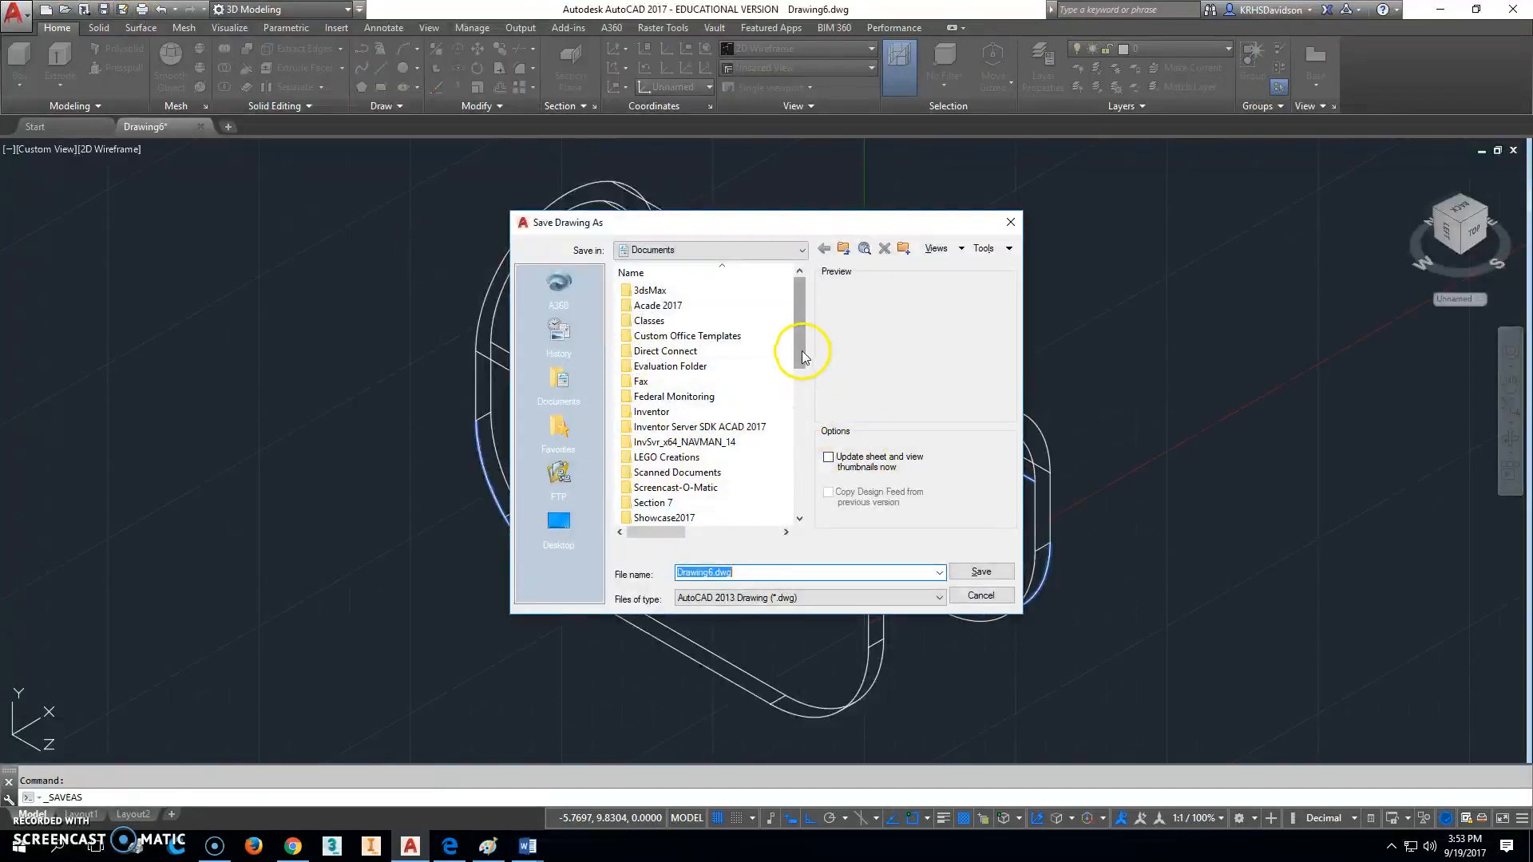
Step: Save the drawing in Documents as '210-6-54 Edge Protector'
{"action": "type", "text": "20"}
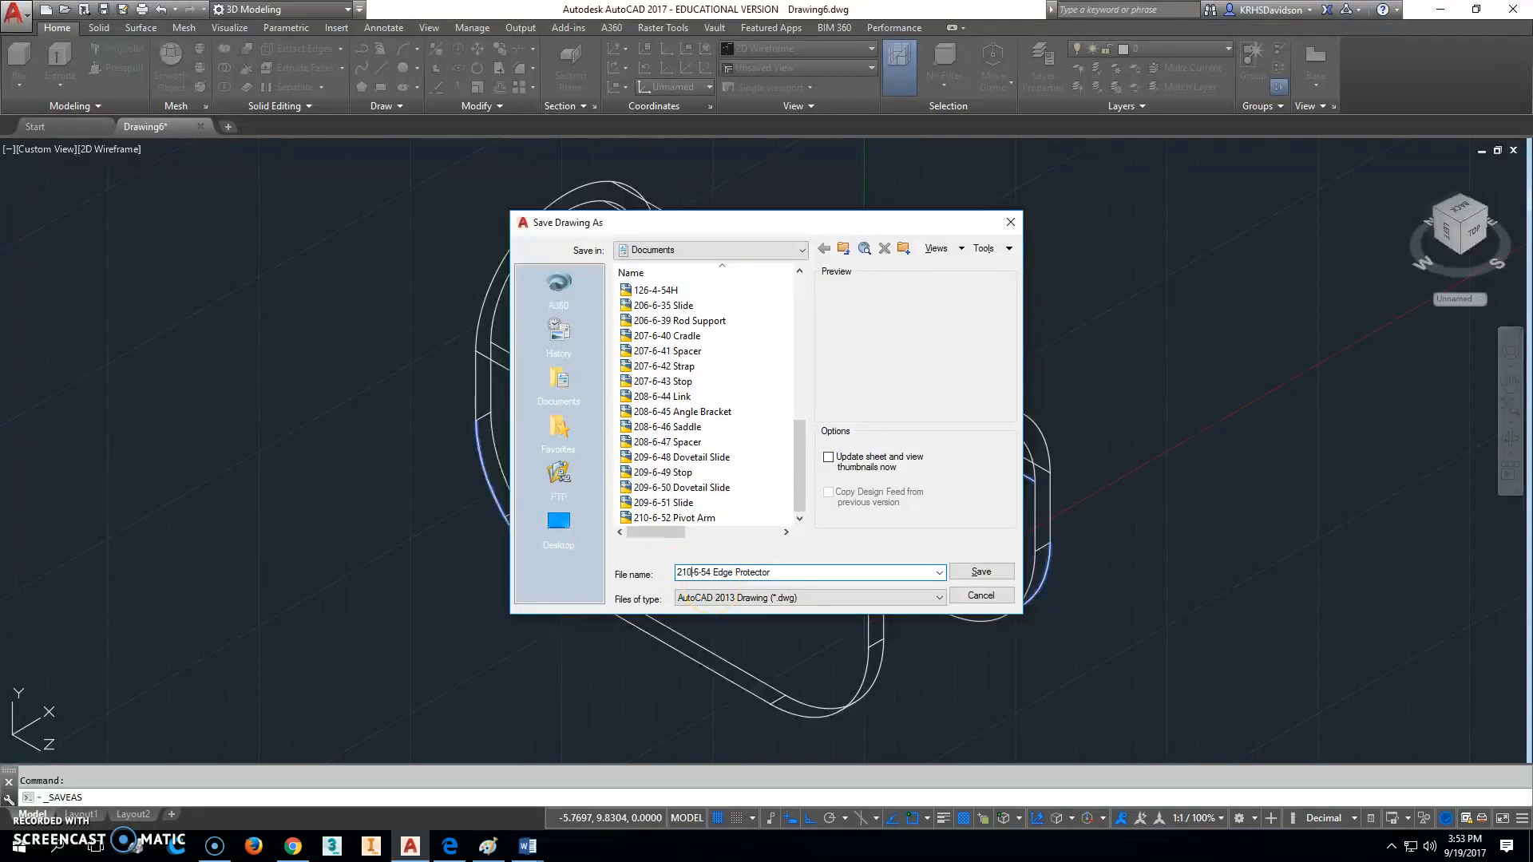
{"action": "left_click", "coordinate": [980, 571]}
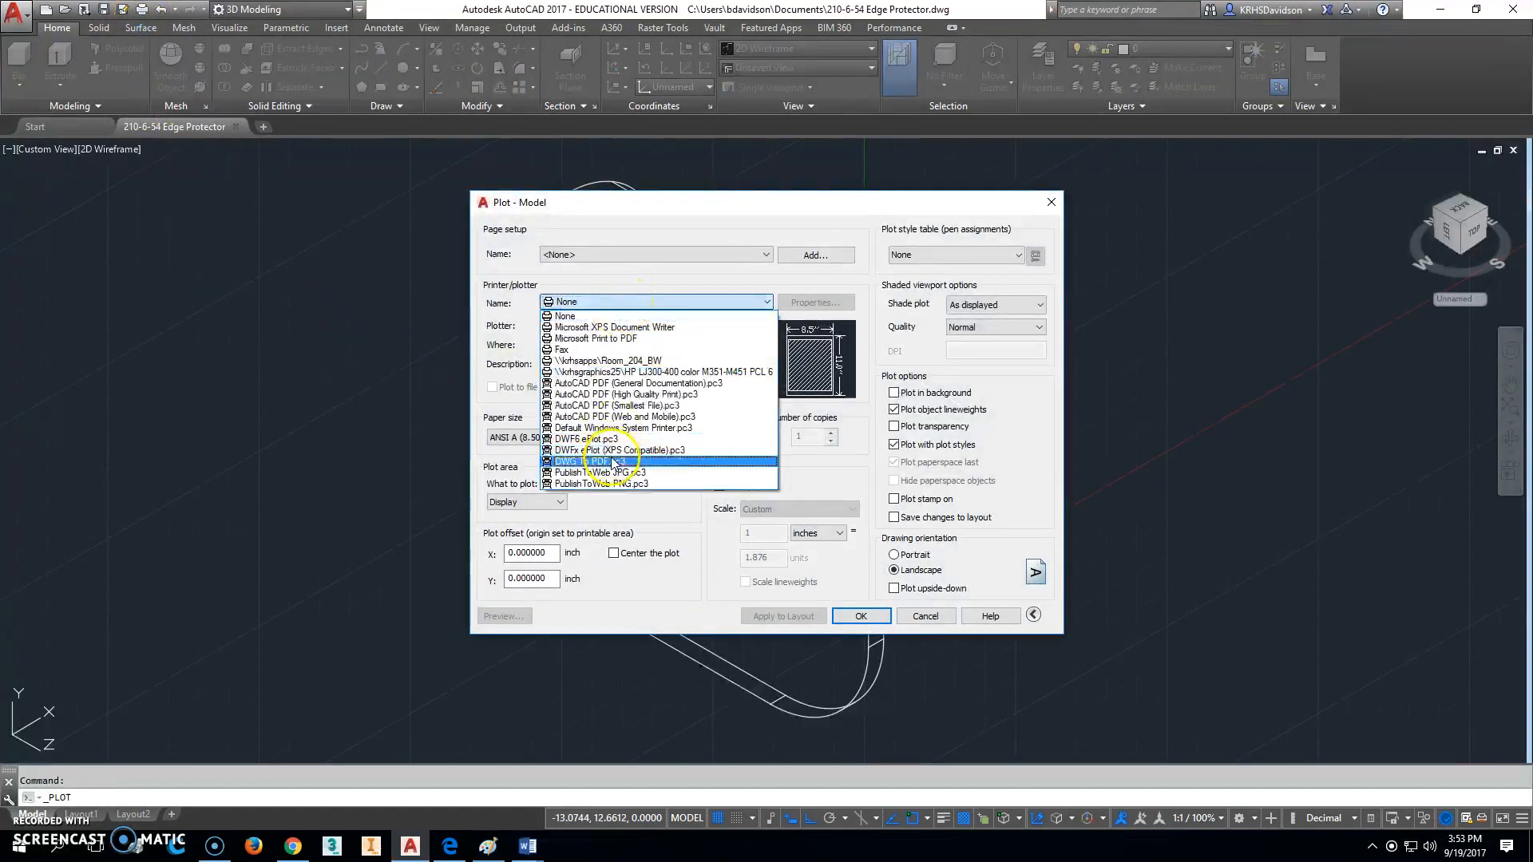
Step: Plot to DWG To PDF.pc3 at extents, fit to paper, and preview
{"action": "left_click", "coordinate": [591, 460]}
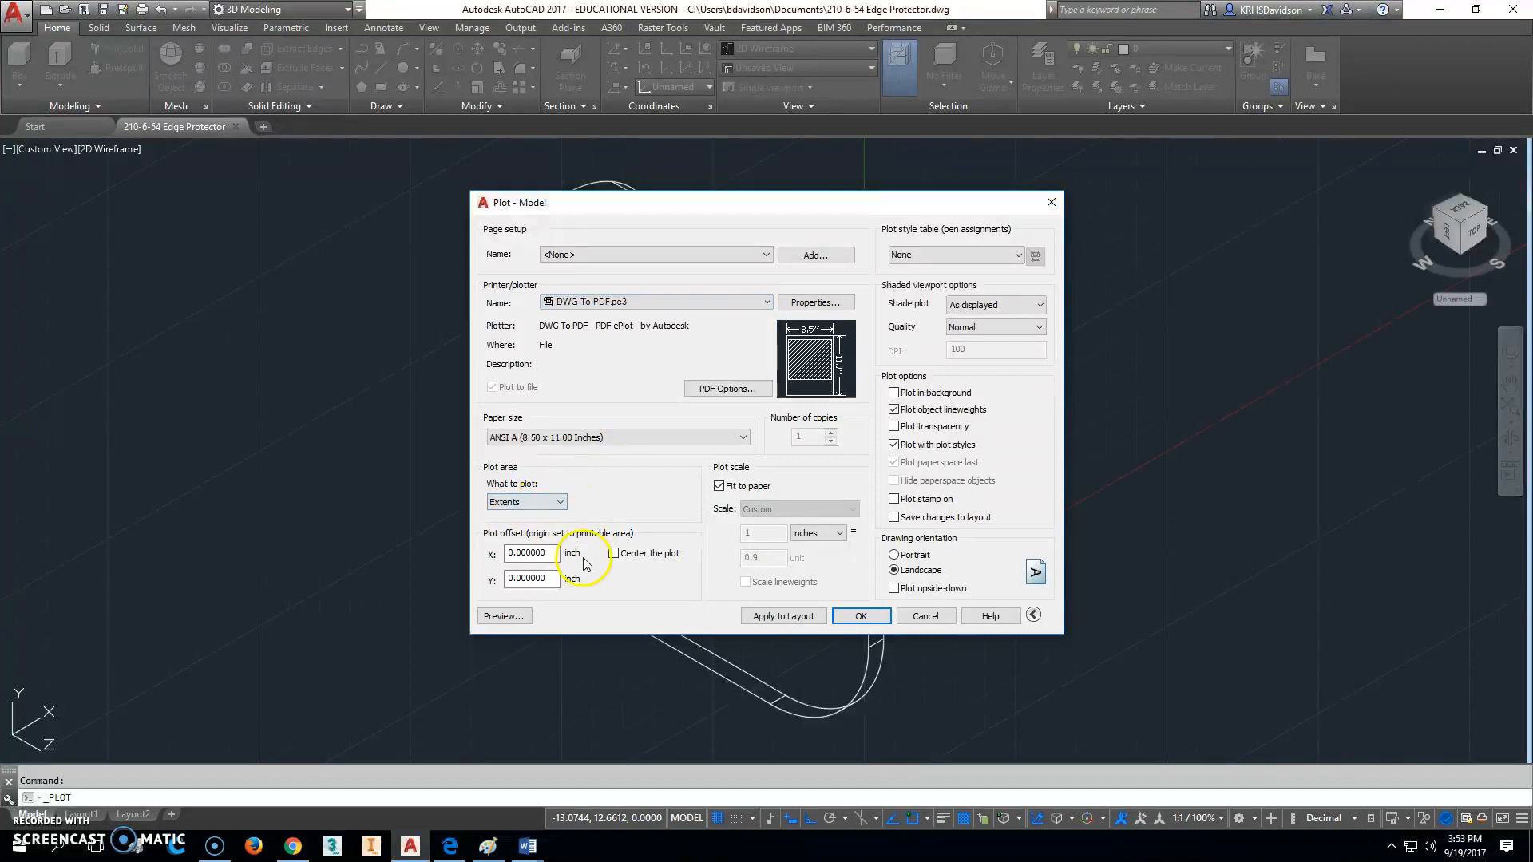
{"action": "left_click", "coordinate": [859, 615]}
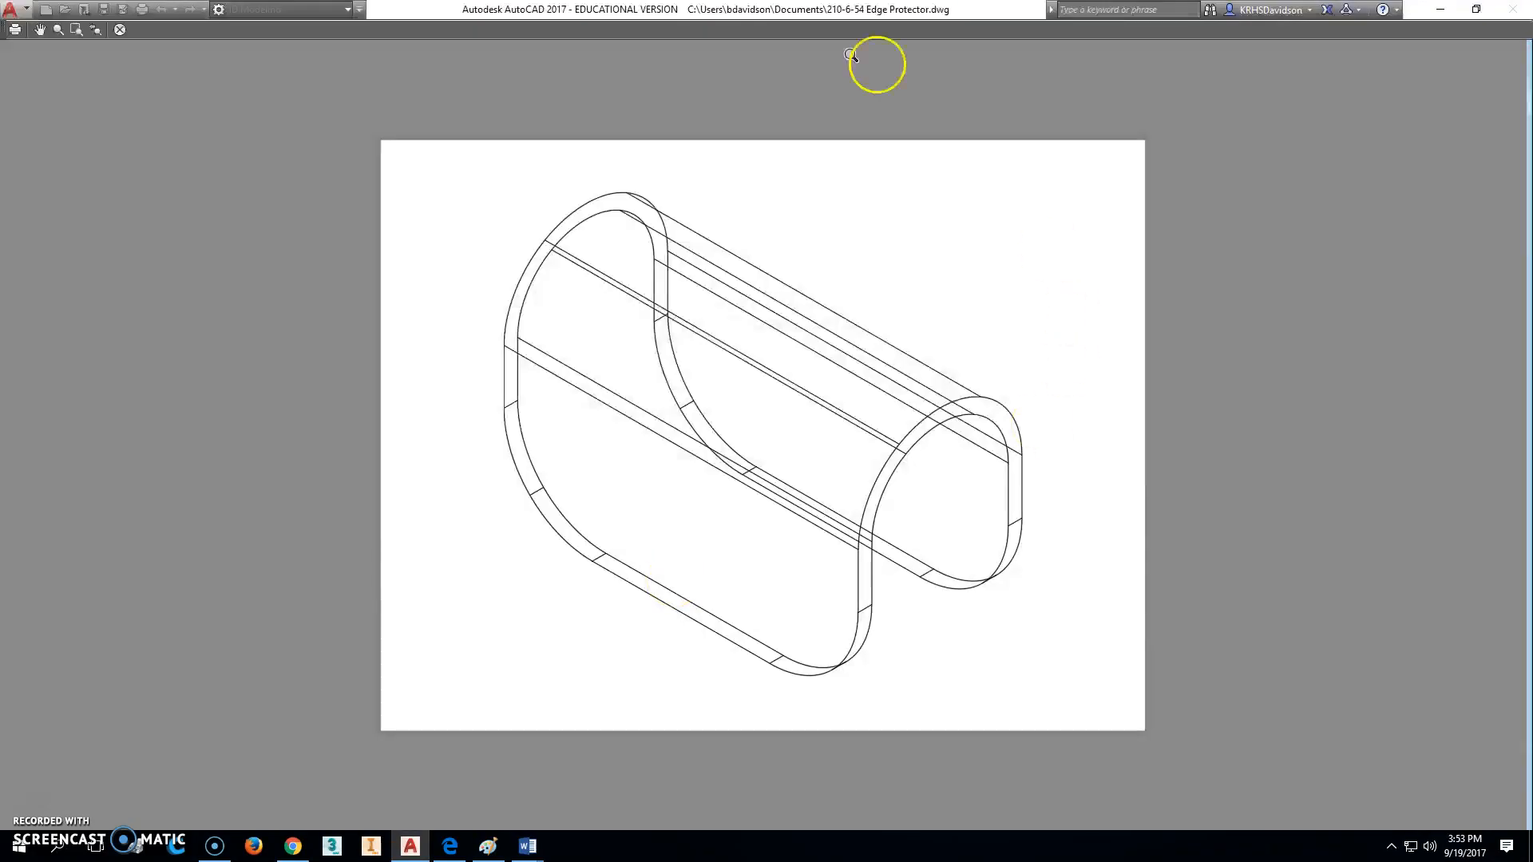